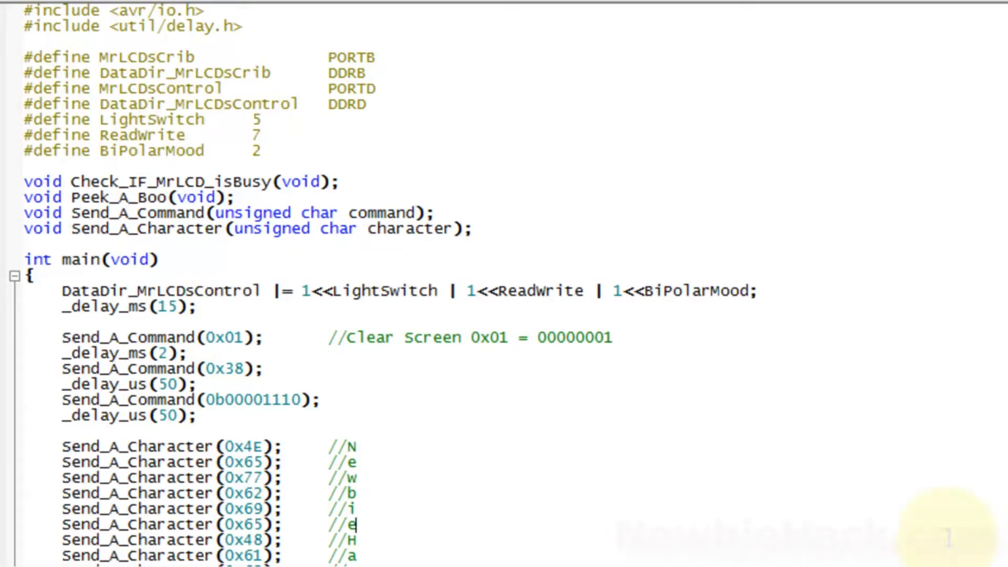
Review the existing code: the delay include, PORTB/DDRB names, LightSwitch and Readwrite pins, and the prototypes
{"action": "scroll", "scroll_direction": "down", "scroll_amount": 3}
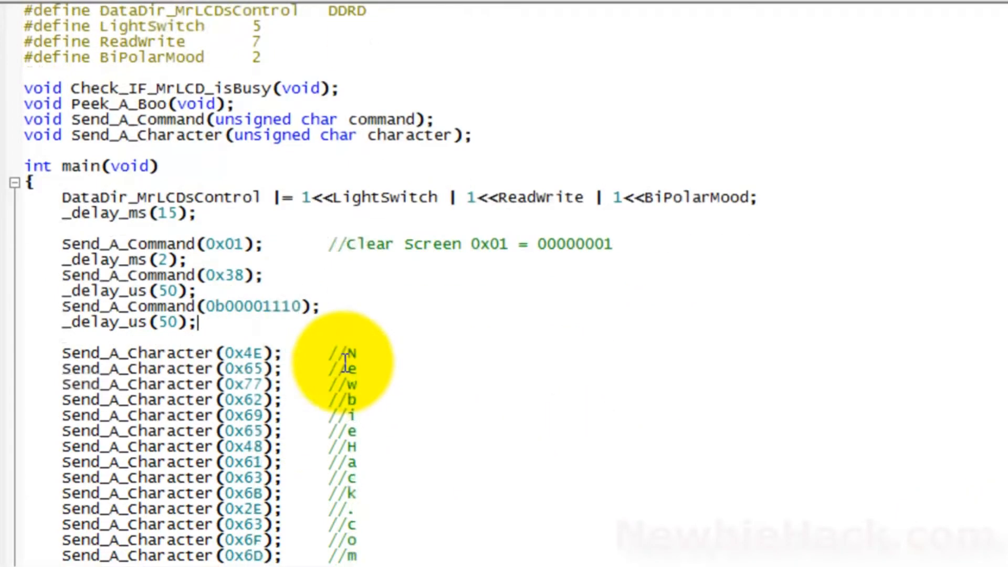
{"action": "scroll", "scroll_direction": "down", "scroll_amount": 3}
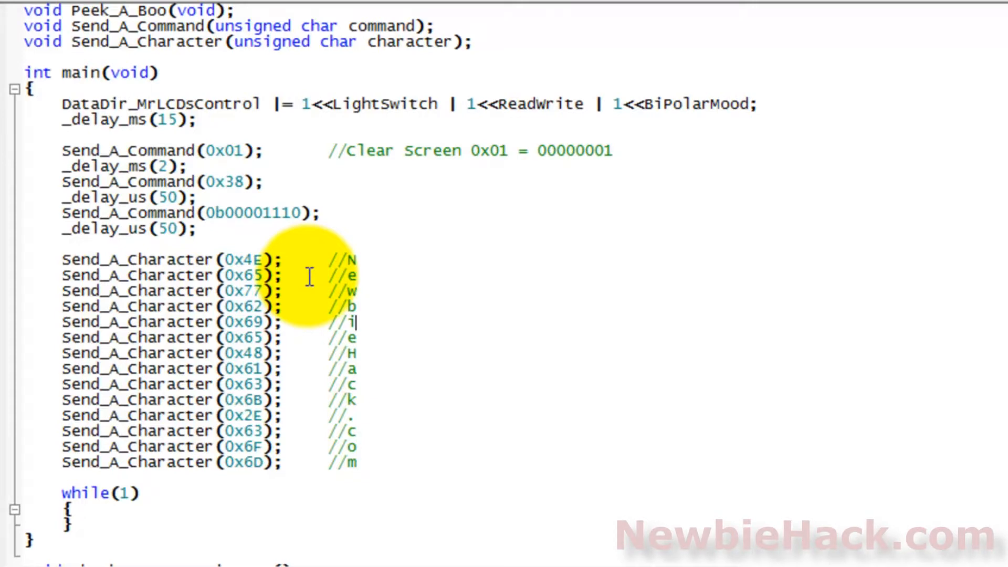
{"action": "scroll", "scroll_direction": "down", "scroll_amount": 3}
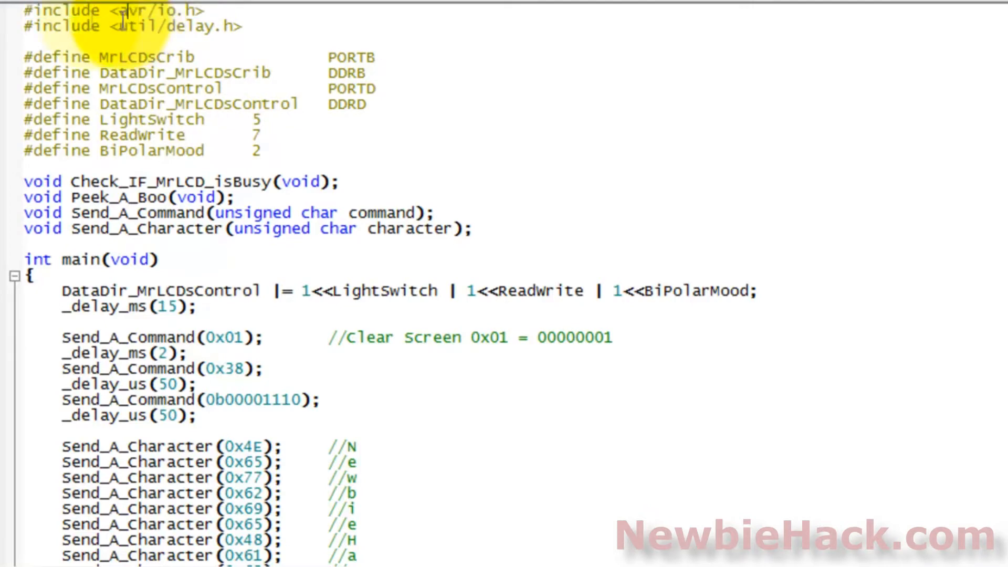
{"action": "triple_click", "coordinate": [128, 26]}
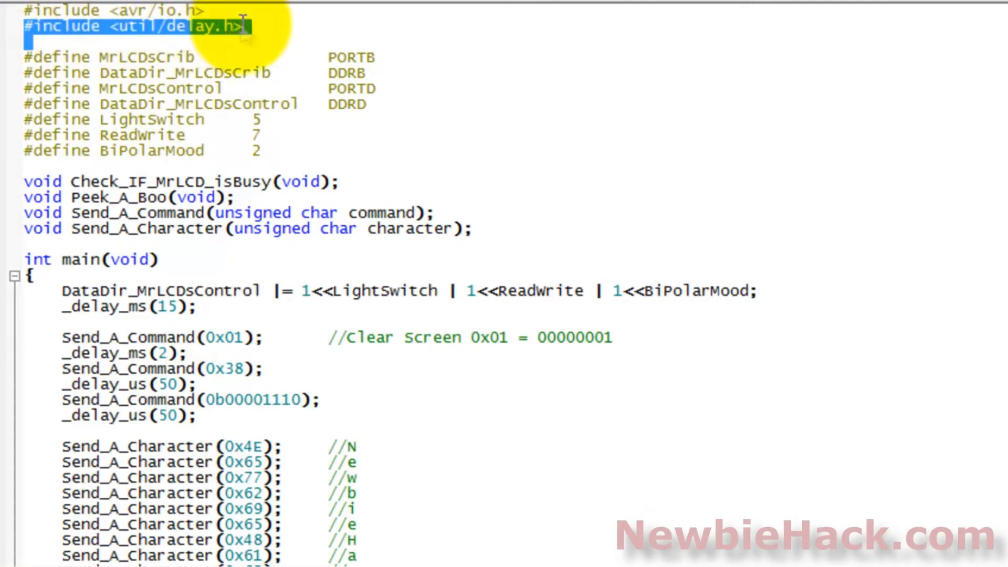
{"action": "mouse_move", "coordinate": [203, 38]}
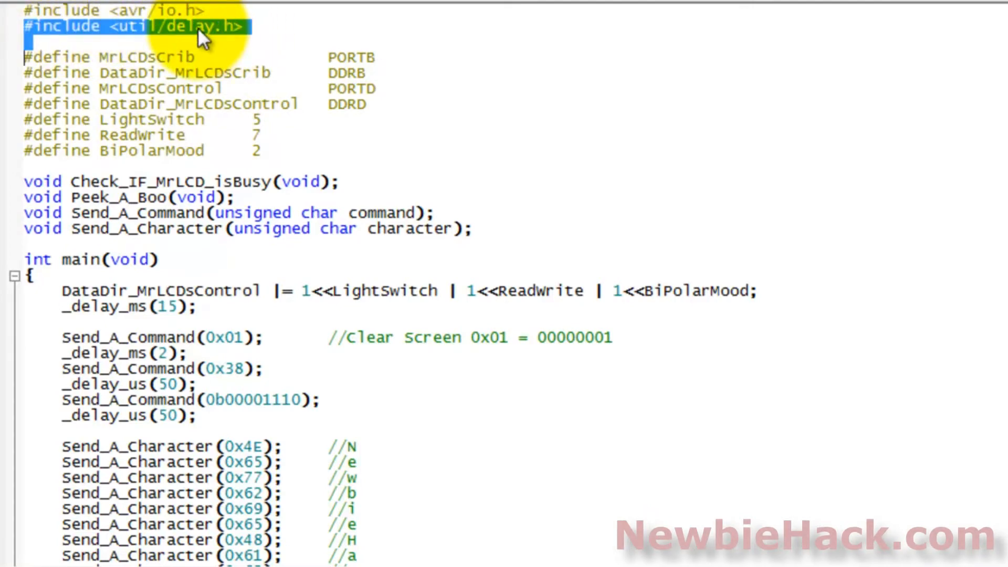
{"action": "mouse_move", "coordinate": [227, 137]}
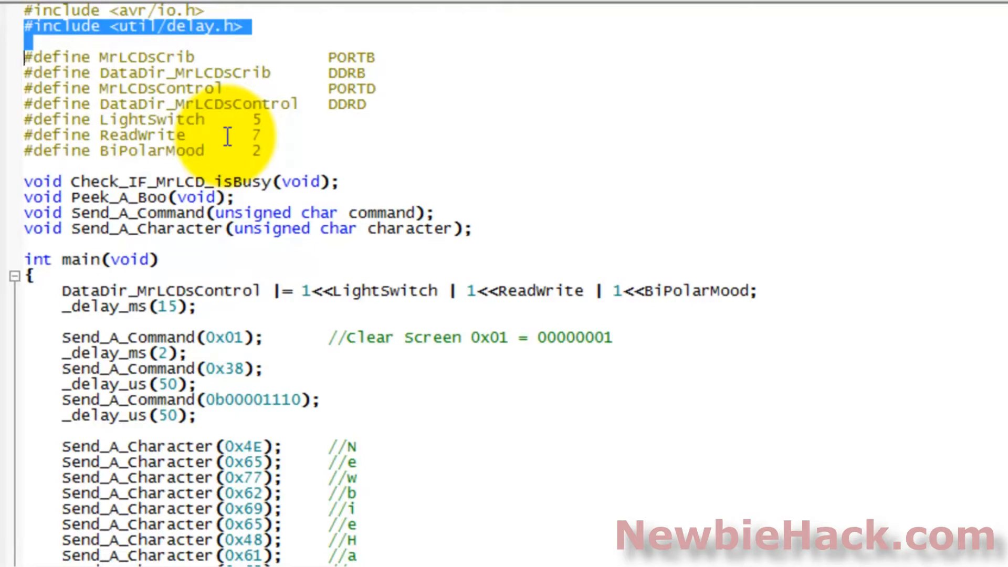
{"action": "left_click", "coordinate": [96, 56]}
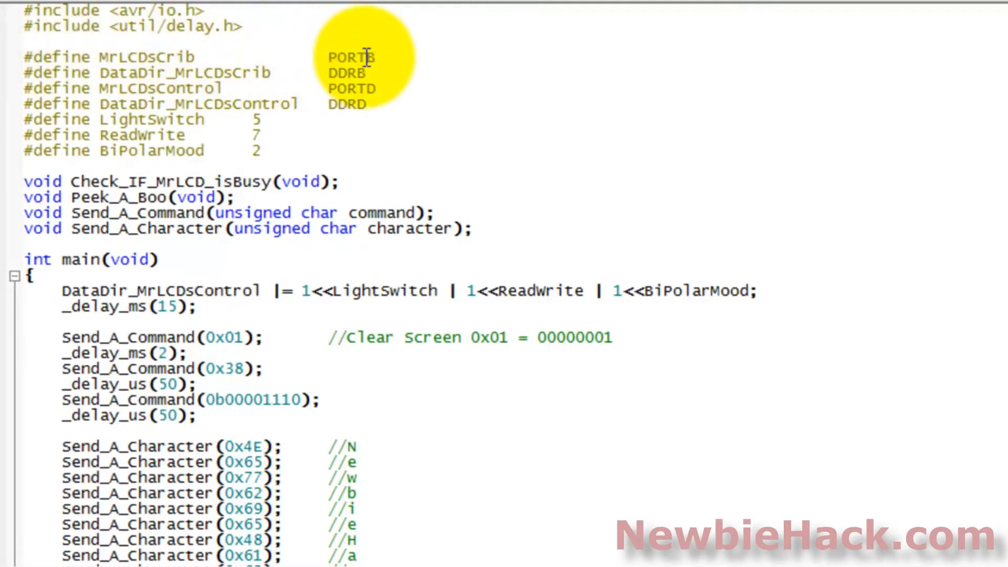
{"action": "double_click", "coordinate": [351, 57]}
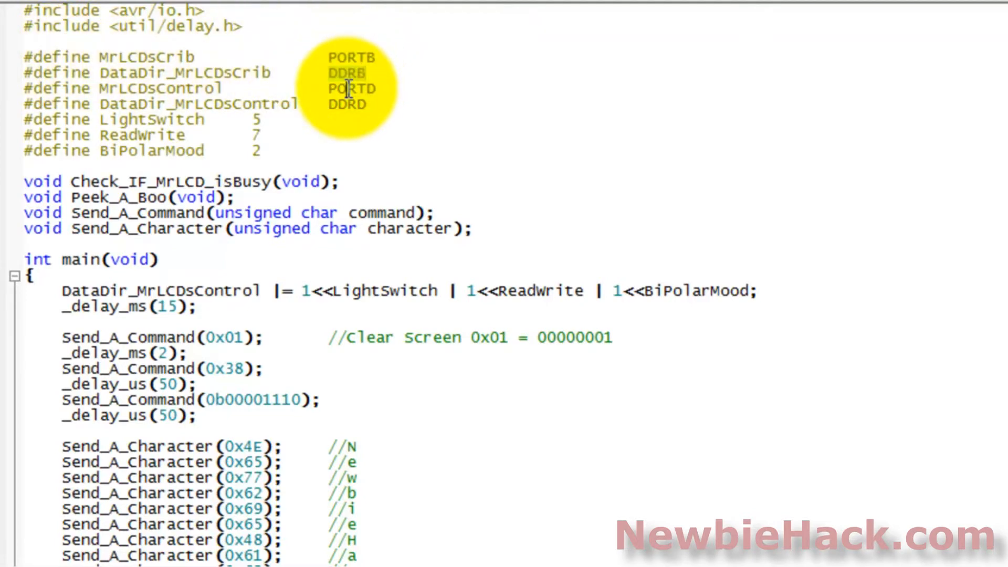
{"action": "double_click", "coordinate": [347, 104]}
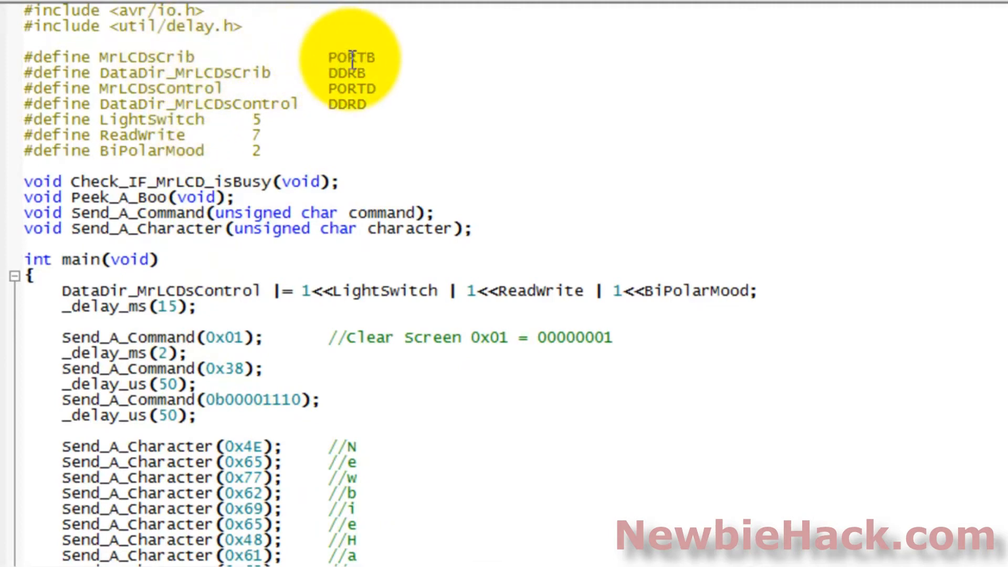
{"action": "double_click", "coordinate": [351, 57]}
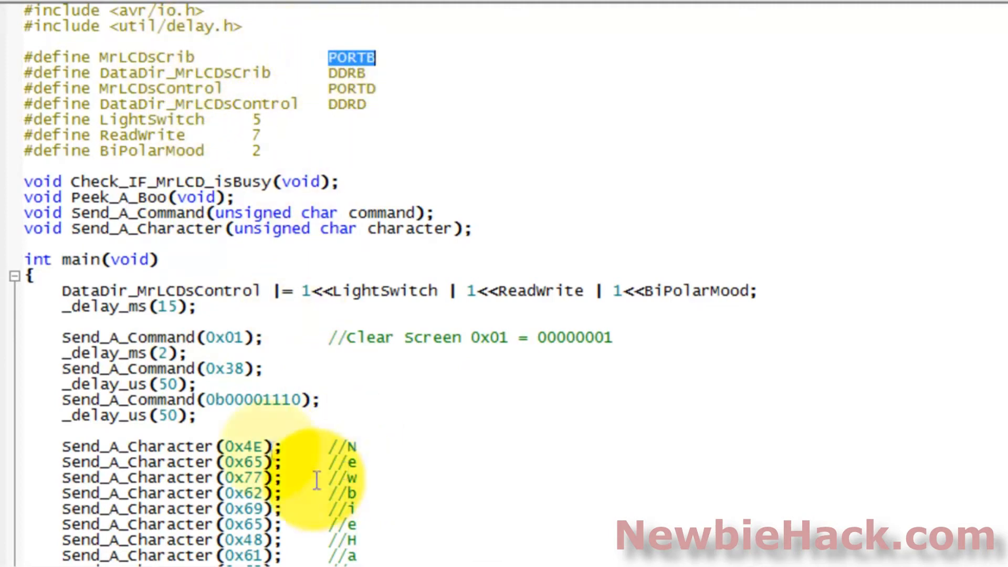
{"action": "mouse_move", "coordinate": [204, 121]}
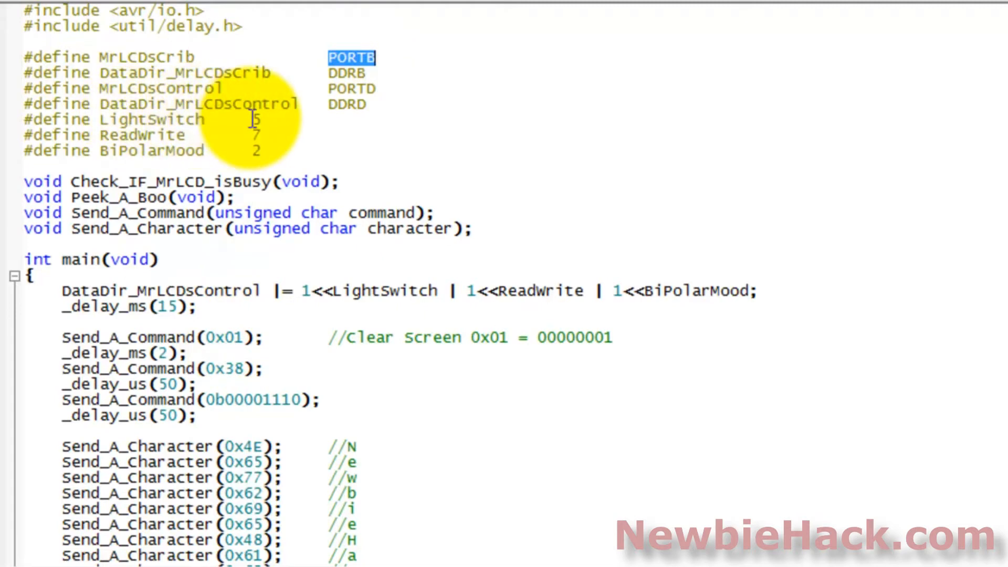
{"action": "double_click", "coordinate": [151, 119]}
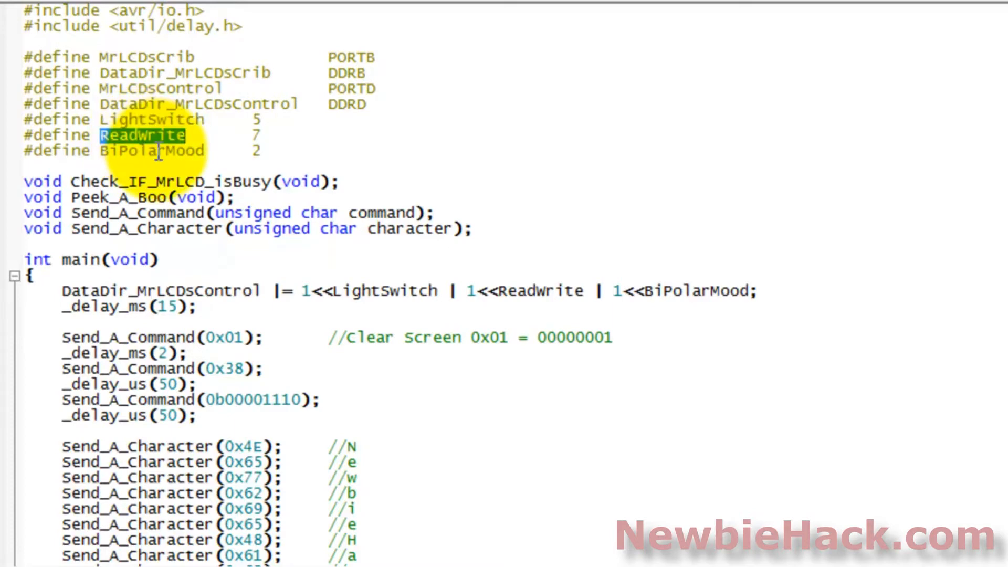
{"action": "double_click", "coordinate": [150, 150]}
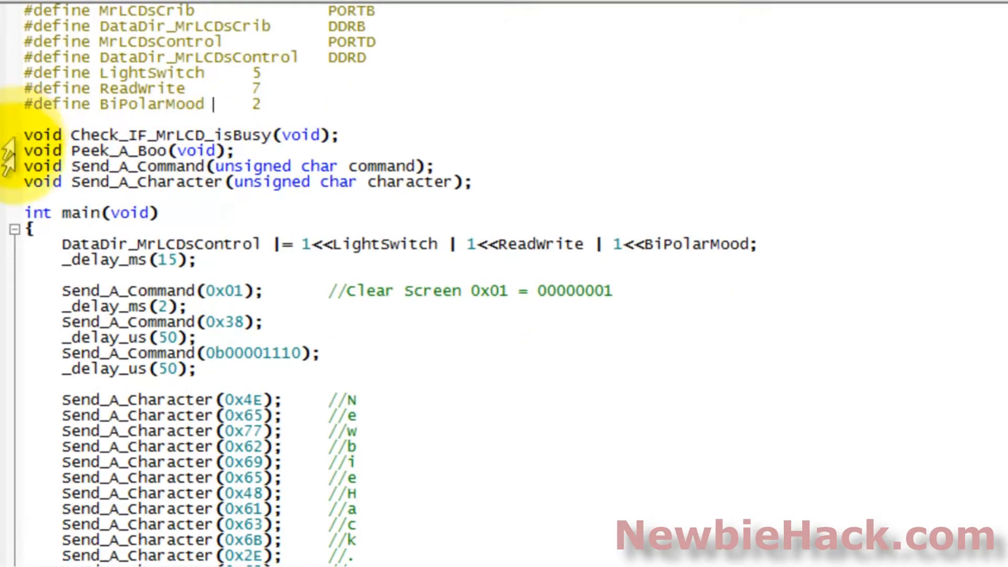
{"action": "mouse_move", "coordinate": [16, 142]}
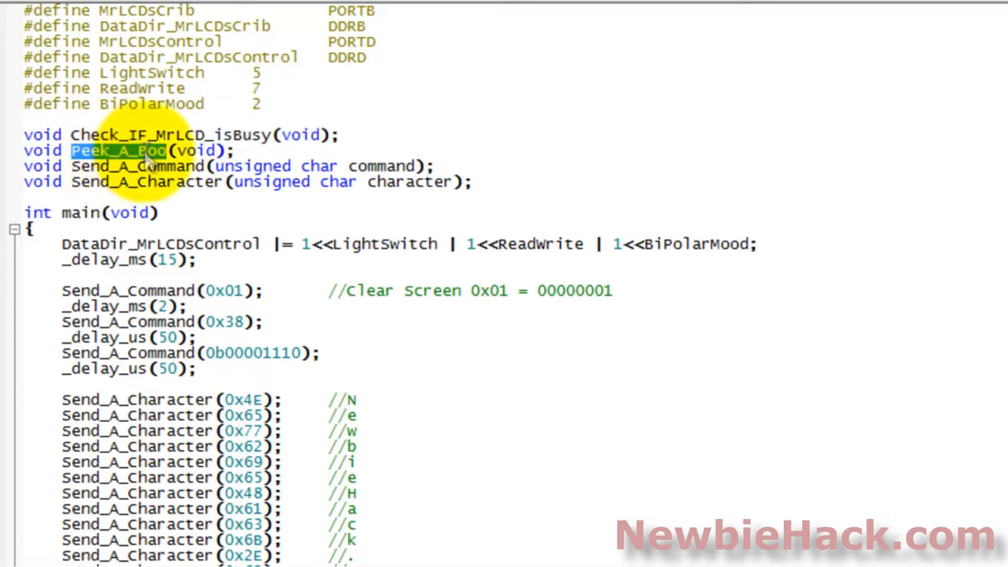
{"action": "mouse_move", "coordinate": [149, 161]}
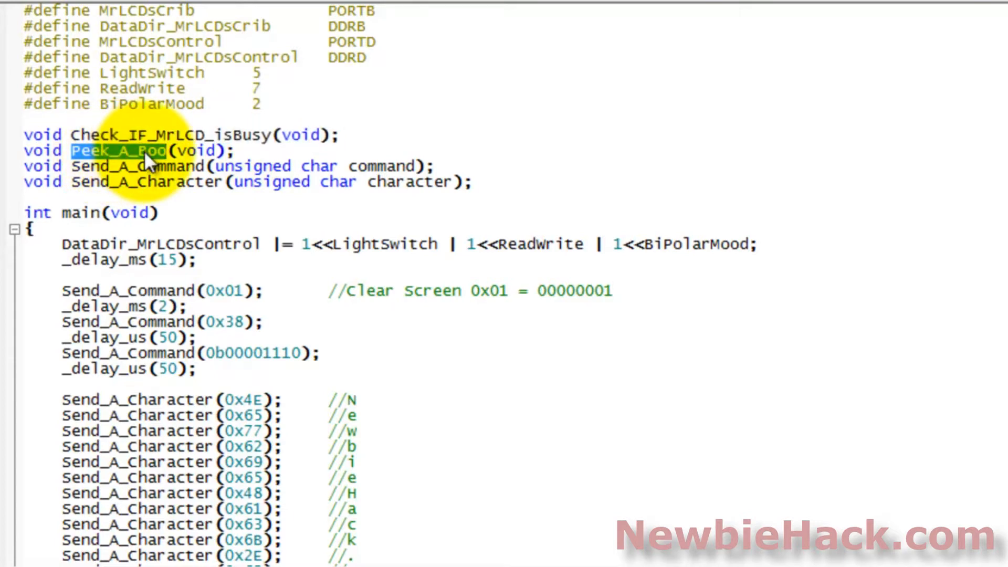
{"action": "double_click", "coordinate": [137, 165]}
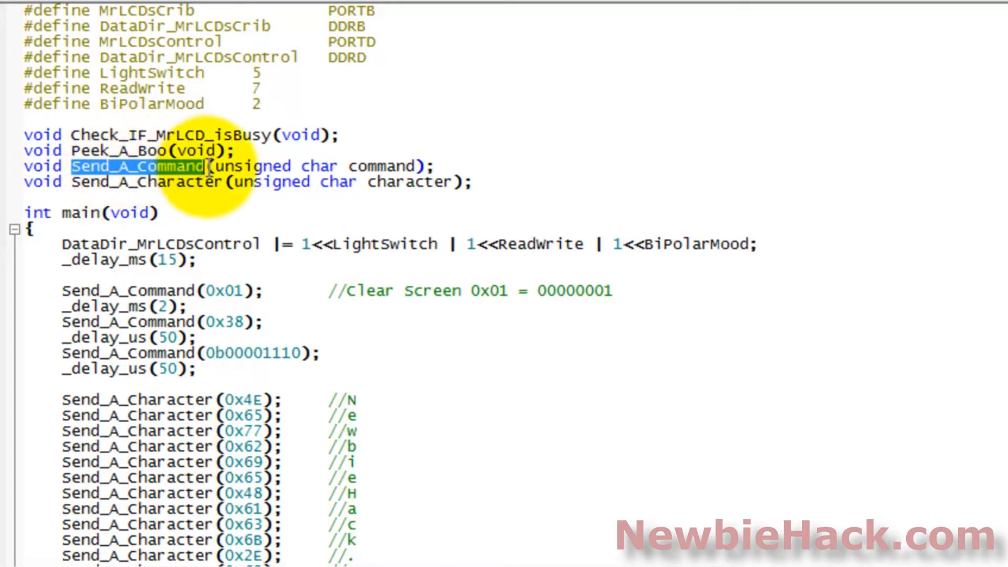
{"action": "double_click", "coordinate": [147, 182]}
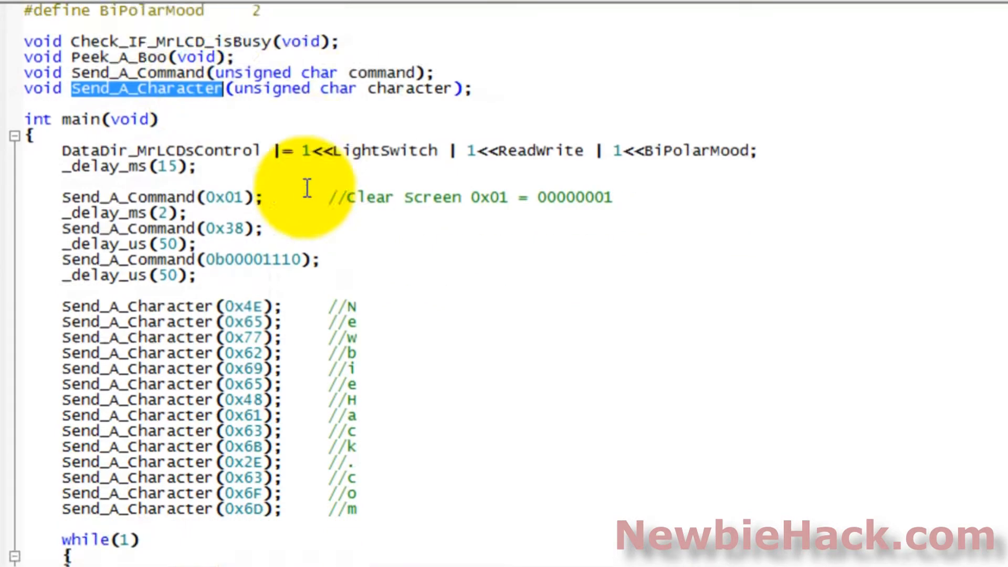
Review main's 15 ms startup delay and the first Send_A_Command and Send_A_Character calls
{"action": "scroll", "scroll_direction": "down", "scroll_amount": 3}
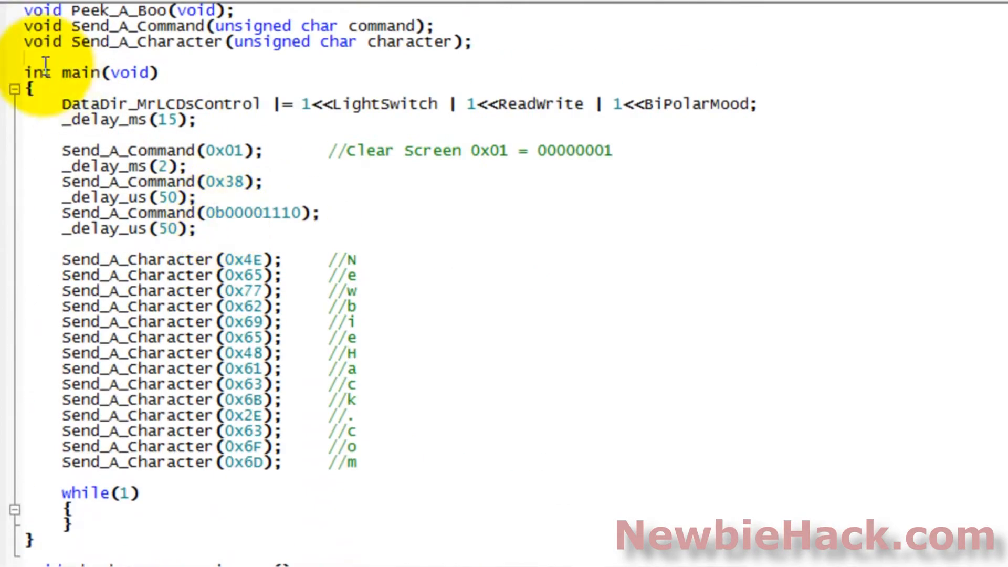
{"action": "scroll", "scroll_direction": "down", "scroll_amount": 3}
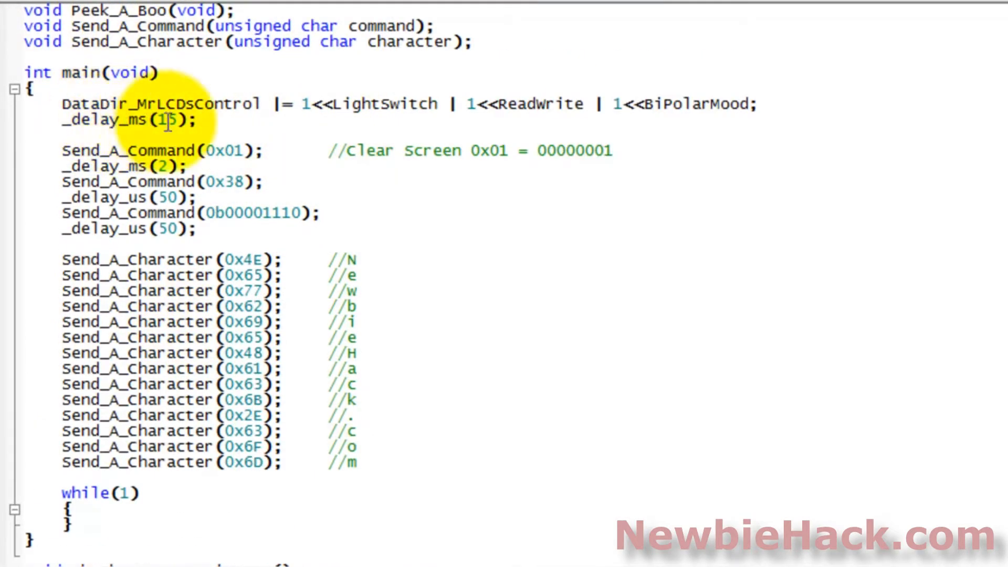
{"action": "double_click", "coordinate": [128, 150]}
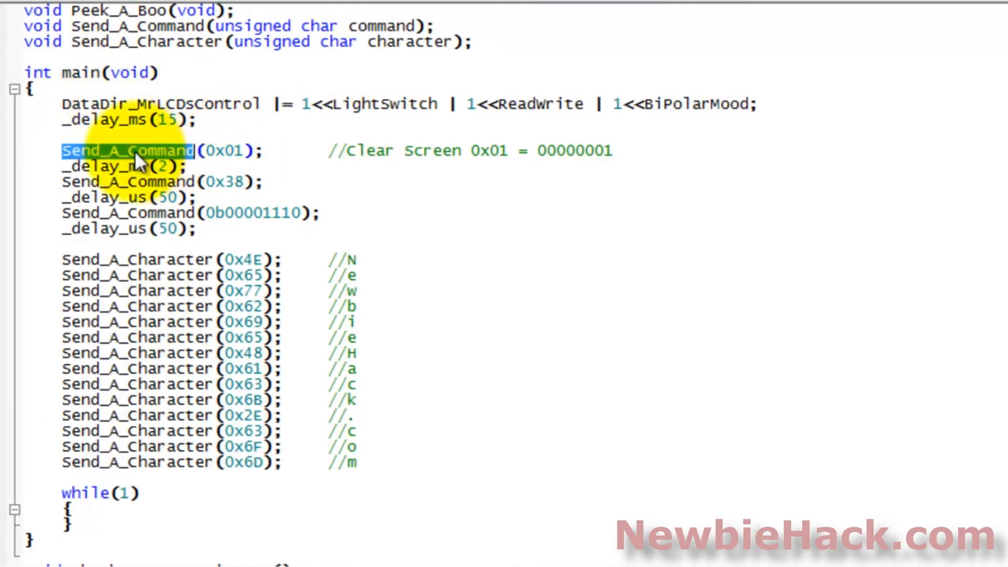
{"action": "double_click", "coordinate": [223, 182]}
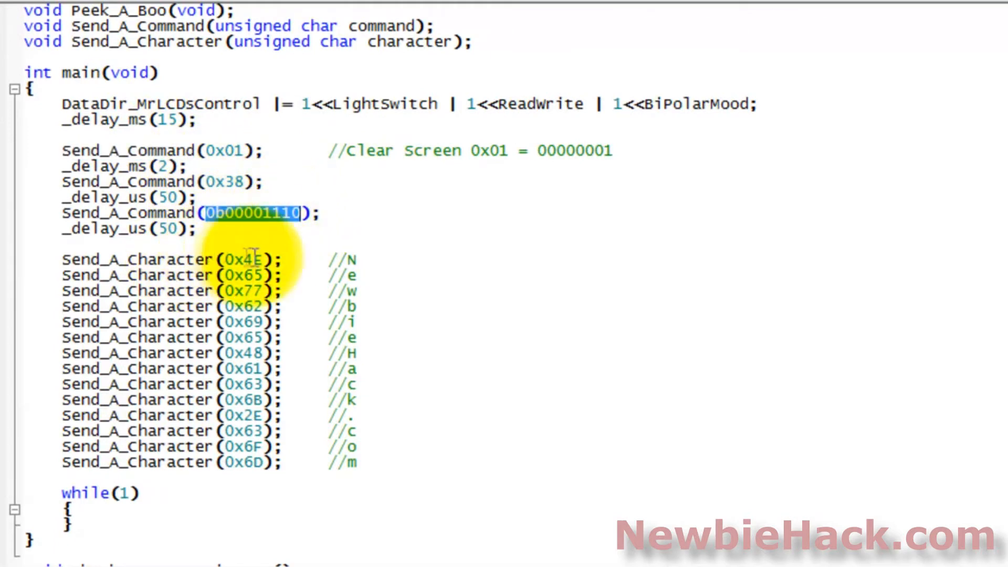
{"action": "double_click", "coordinate": [139, 259]}
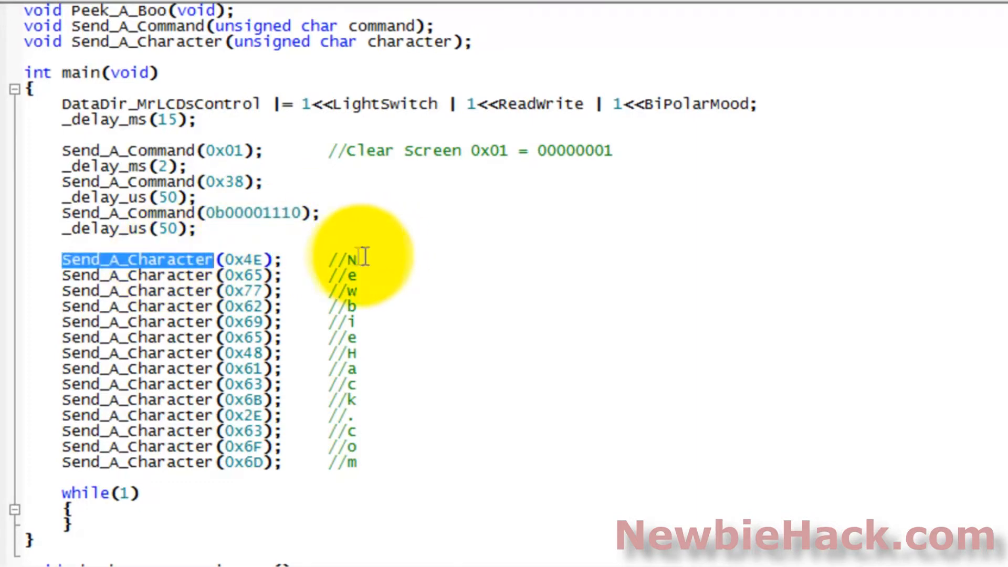
{"action": "mouse_move", "coordinate": [372, 297]}
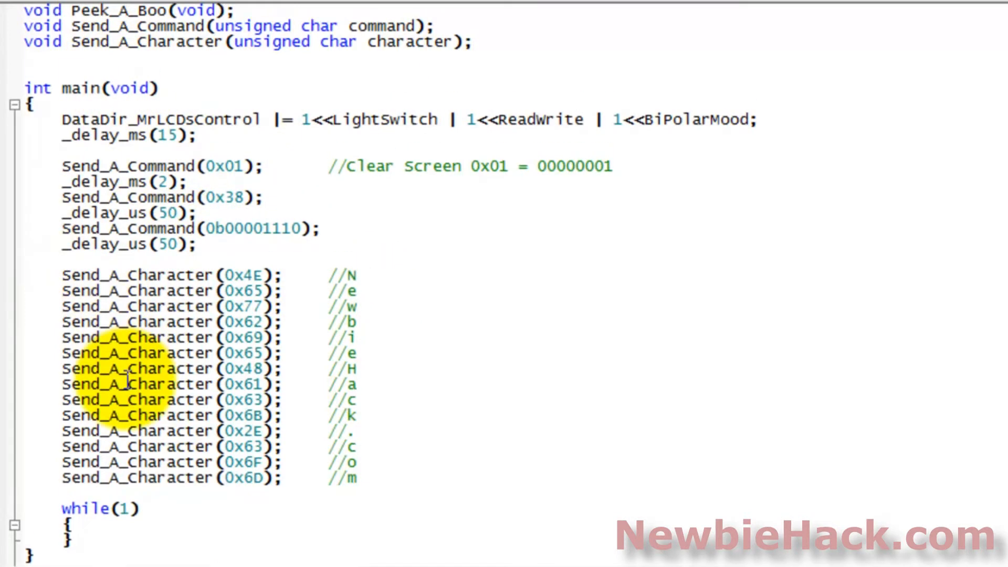
Write the prototype void Send_A_String(unsigned char *StringOfCharacters); correcting the mistyped name
{"action": "type", "text": "void"}
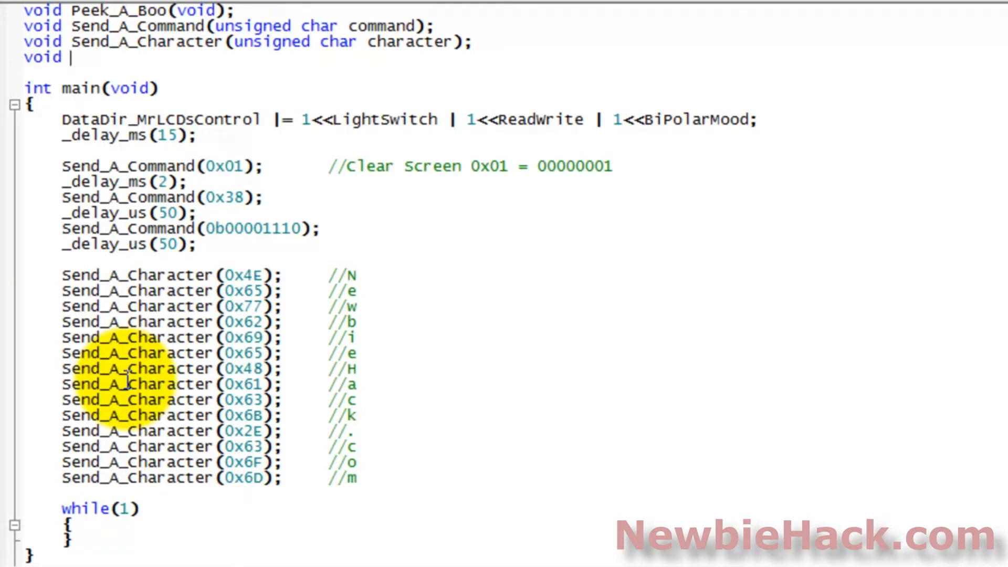
{"action": "type", "text": "Send_A_"}
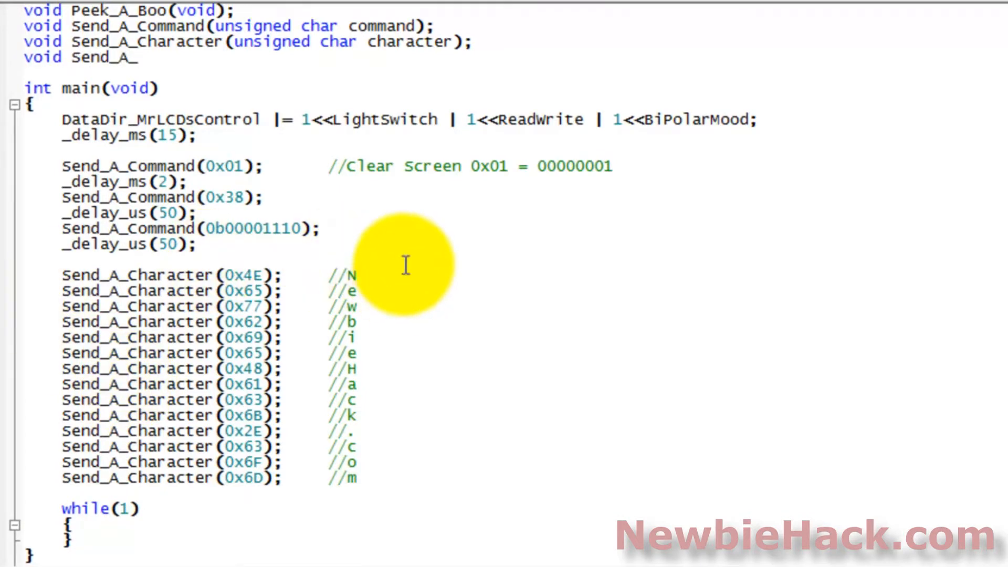
{"action": "type", "text": "String("}
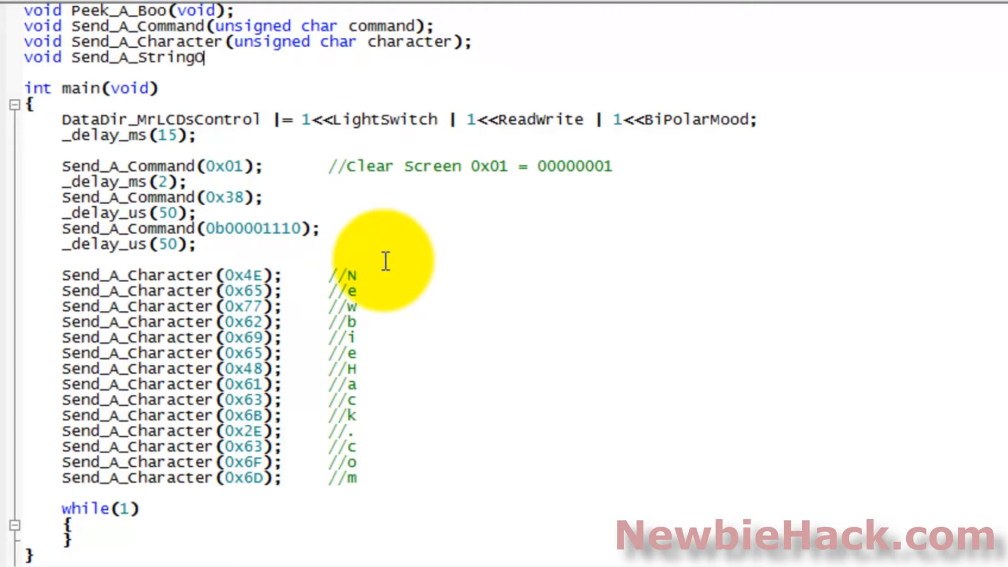
{"action": "type", "text": "OfCharacters"}
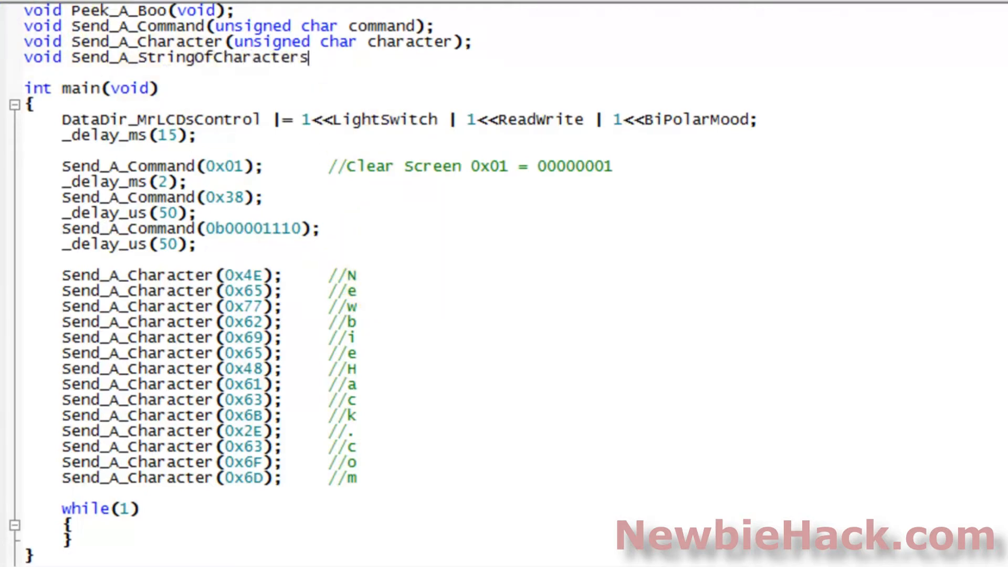
{"action": "key", "text": "BackSpace"}
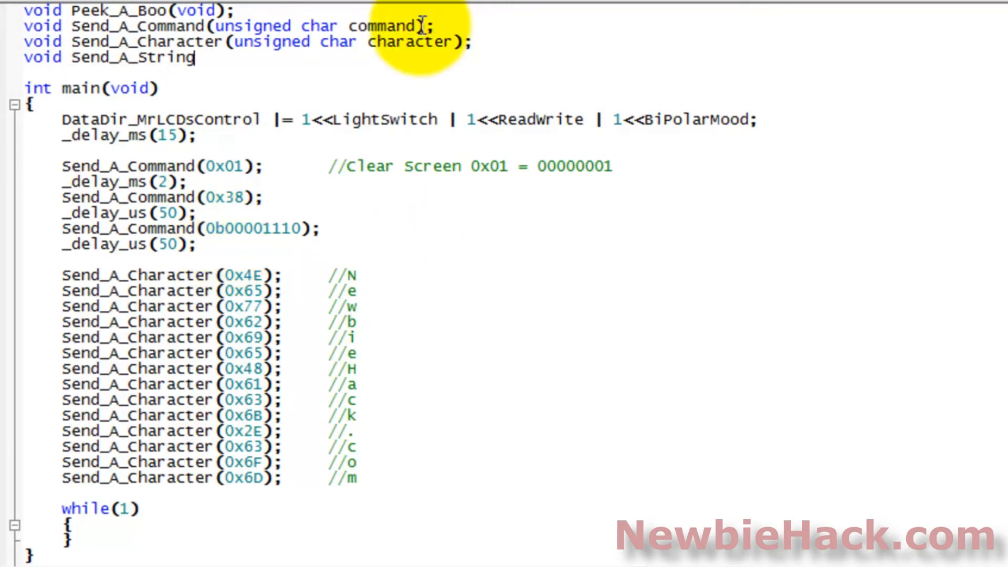
{"action": "type", "text": "(un"}
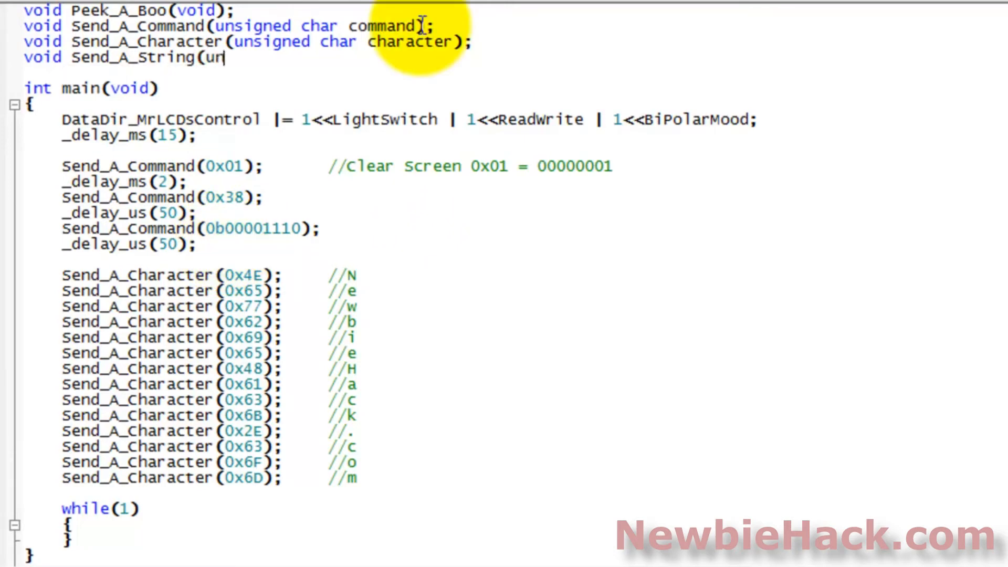
{"action": "type", "text": "signed char"}
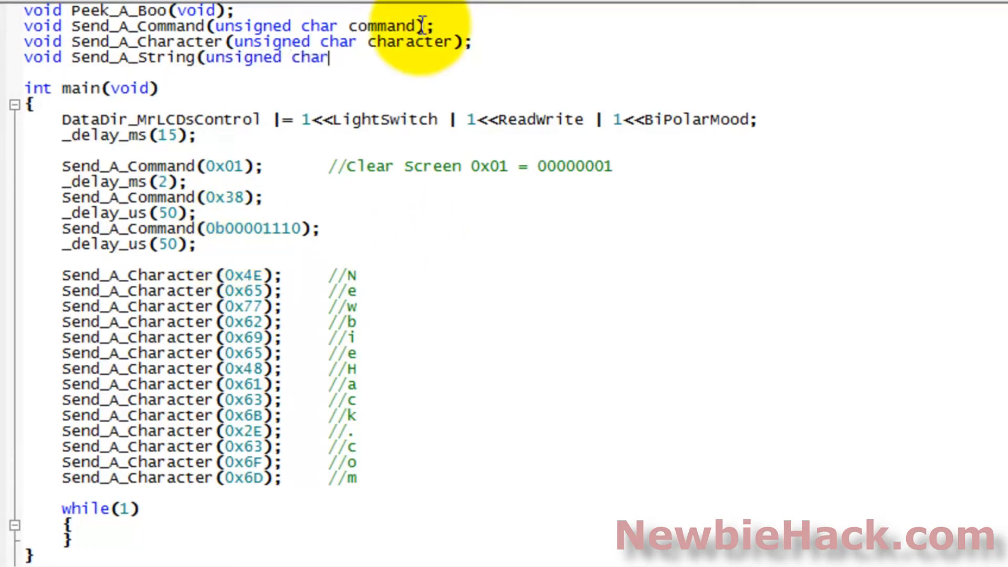
{"action": "type", "text": "*"}
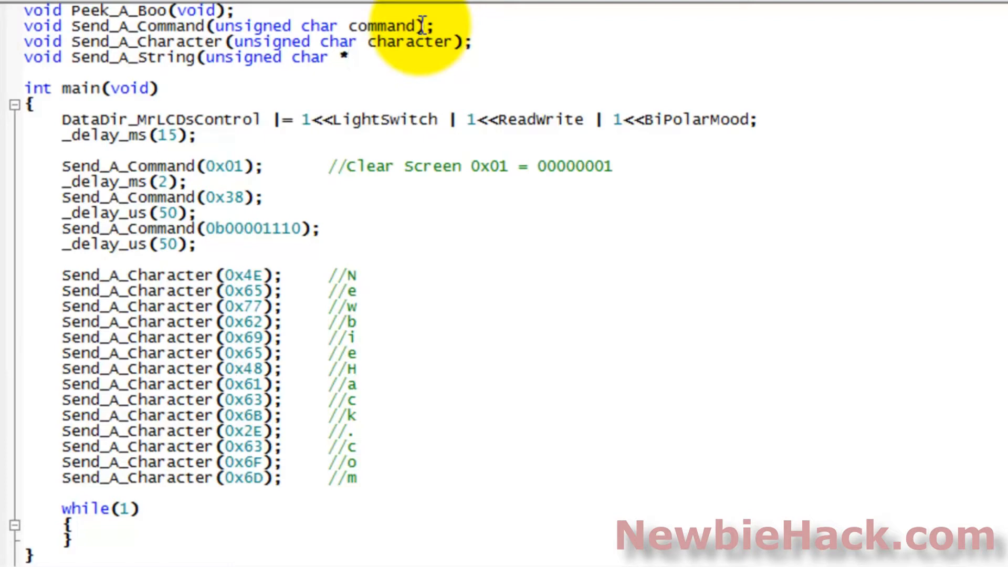
{"action": "type", "text": "St"}
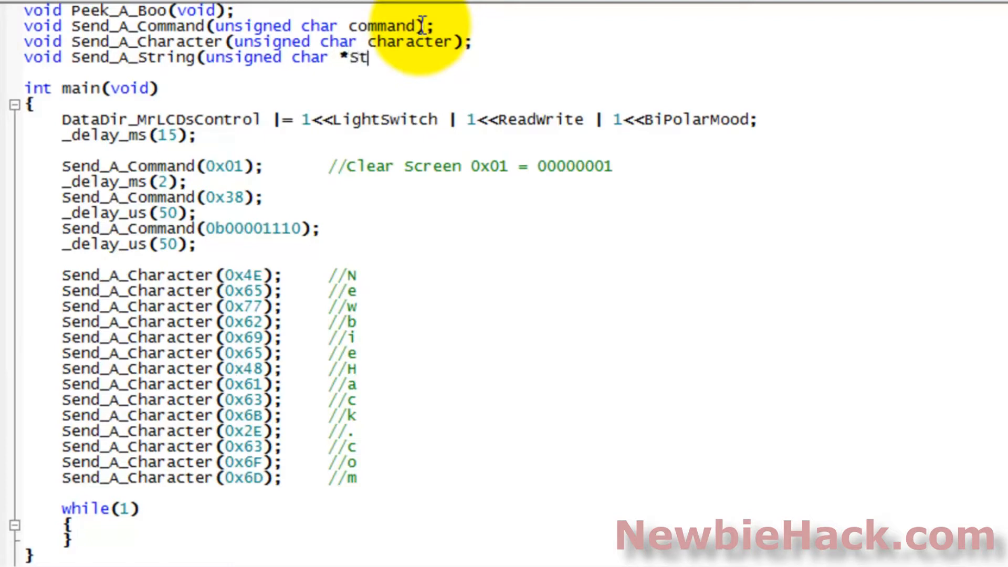
{"action": "type", "text": "ringOfCharacters);"}
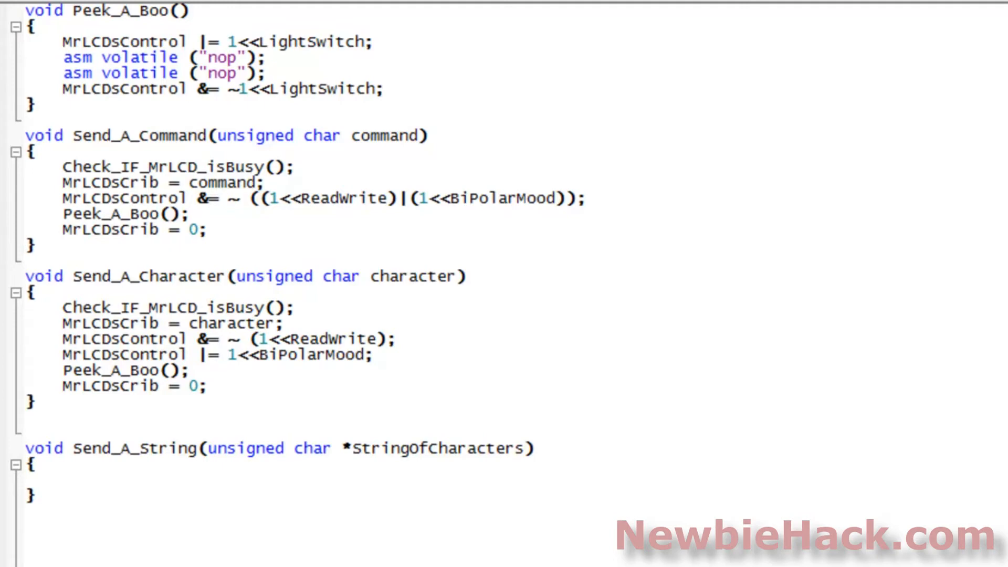
{"action": "left_click", "coordinate": [115, 473]}
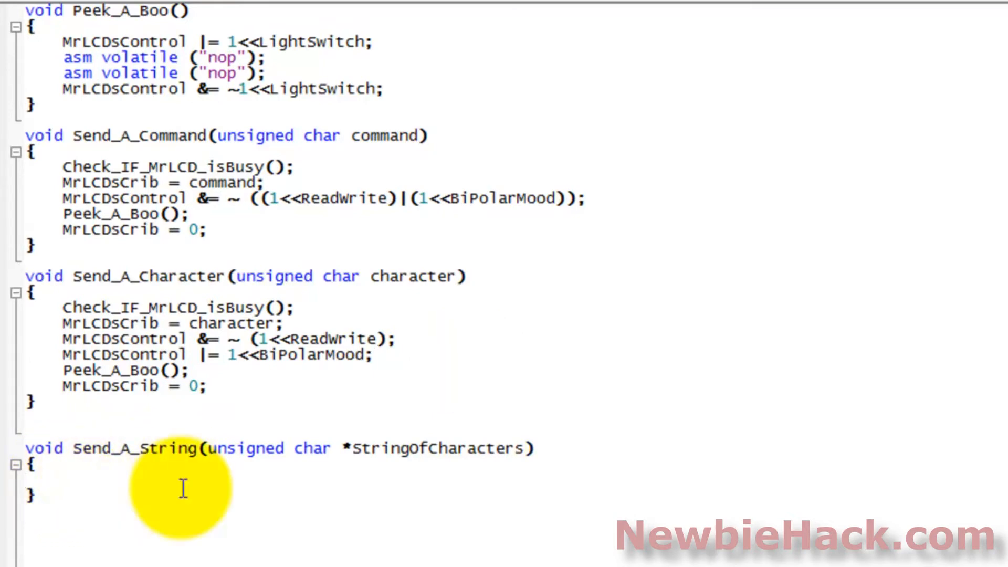
{"action": "left_click", "coordinate": [33, 479]}
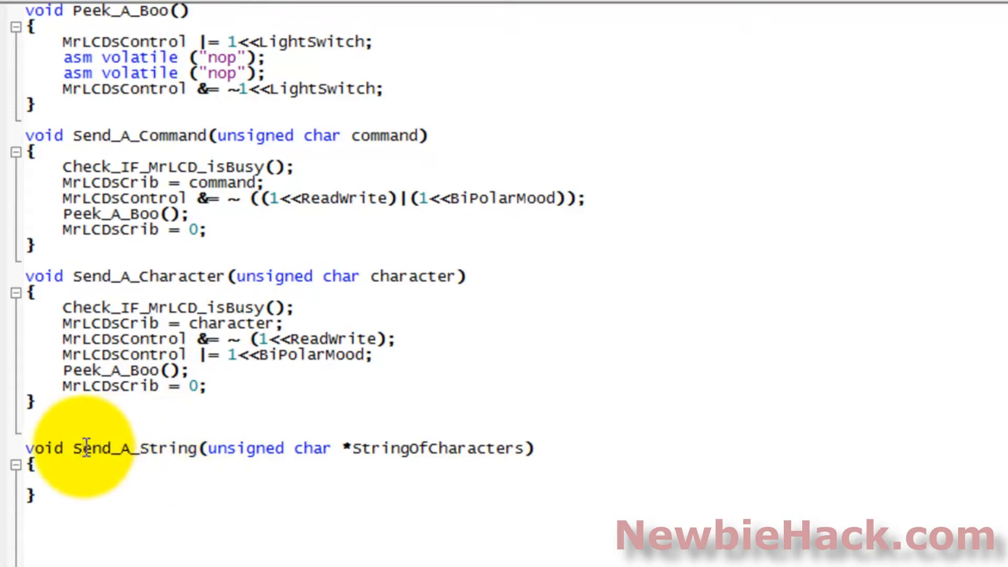
Paste the Send_A_String signature into main and replace its parameter list with the quoted "NewbieHack." string
{"action": "left_click_drag", "start_coordinate": [73, 449], "coordinate": [296, 449]}
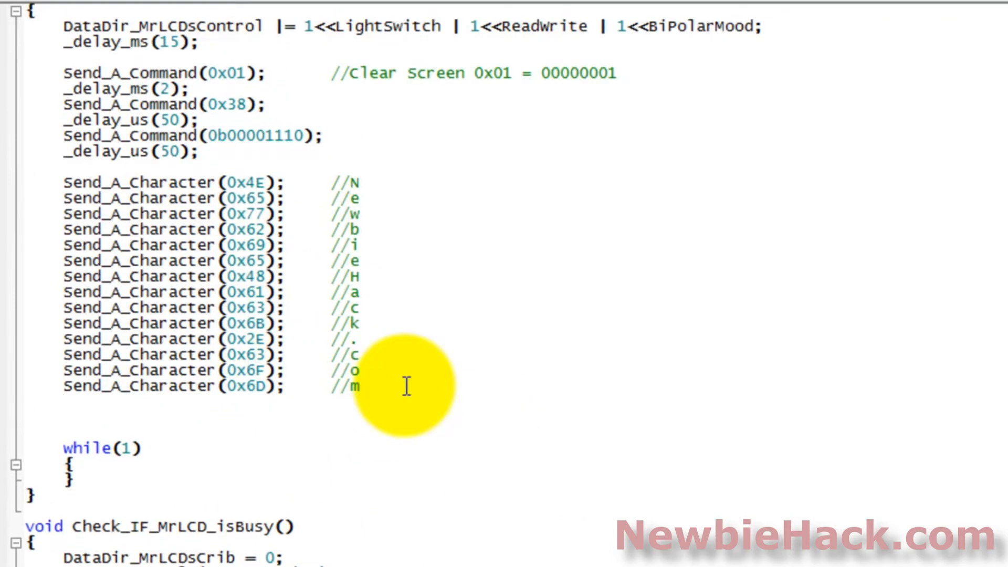
{"action": "type", "text": "Send_A_String(unsigned char *StringOfCharacters)"}
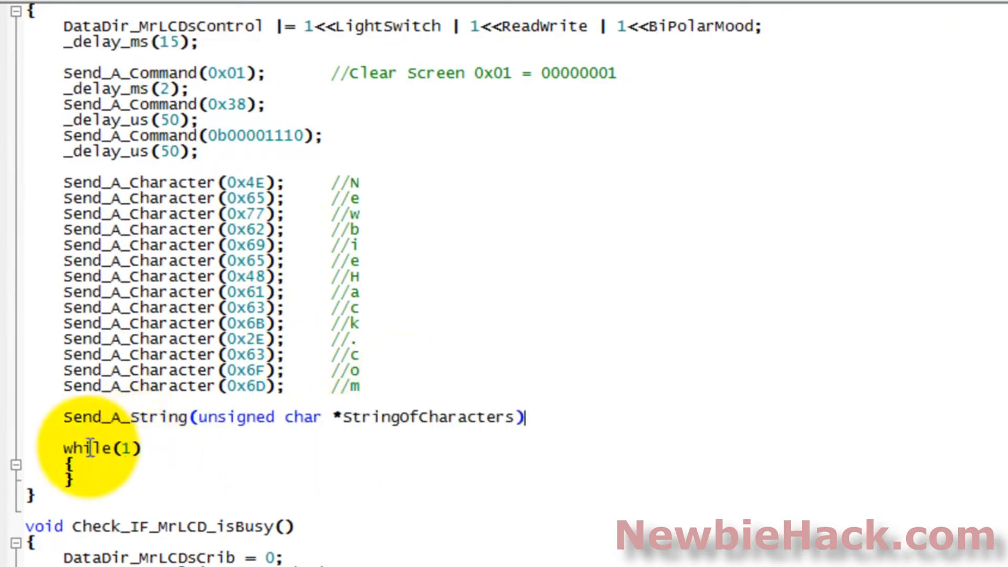
{"action": "double_click", "coordinate": [97, 448]}
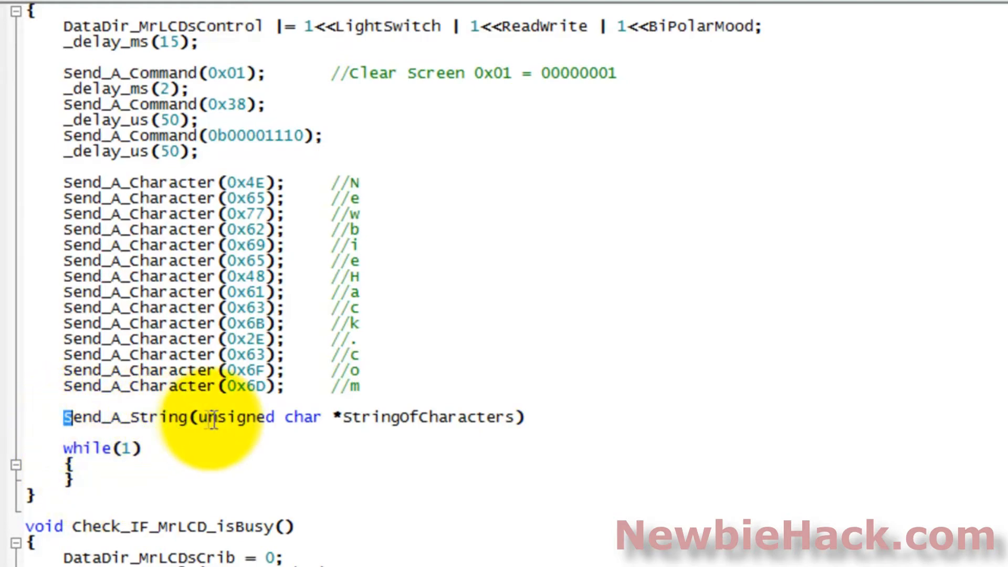
{"action": "left_click_drag", "start_coordinate": [196, 417], "coordinate": [514, 417]}
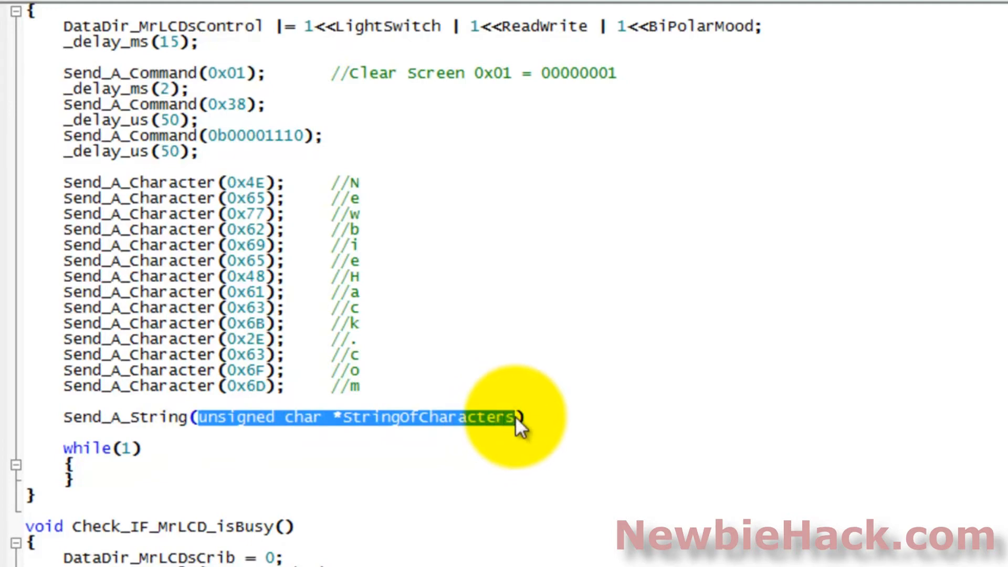
{"action": "type", "text": "\"|\")"}
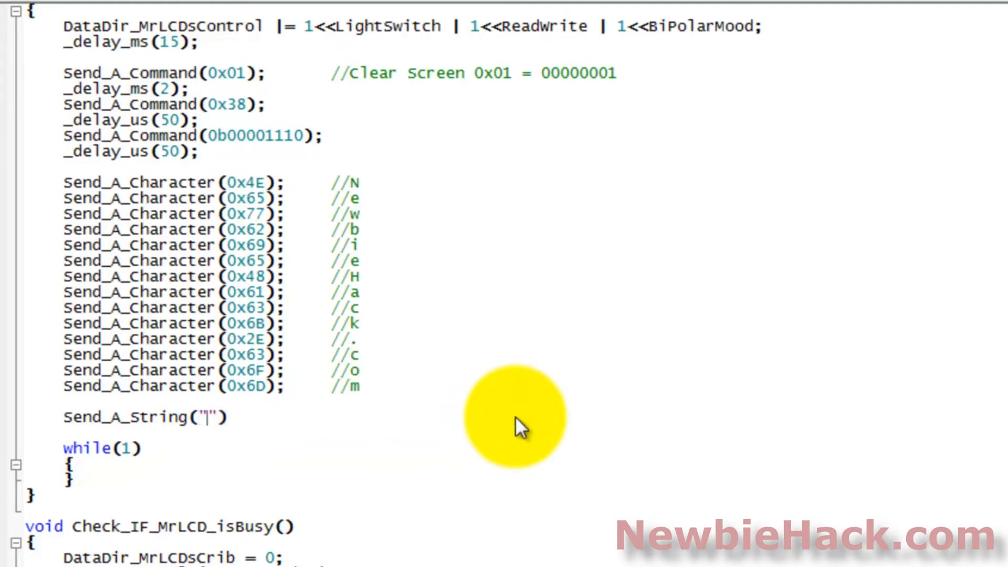
{"action": "type", "text": "NewbieHack.com"}
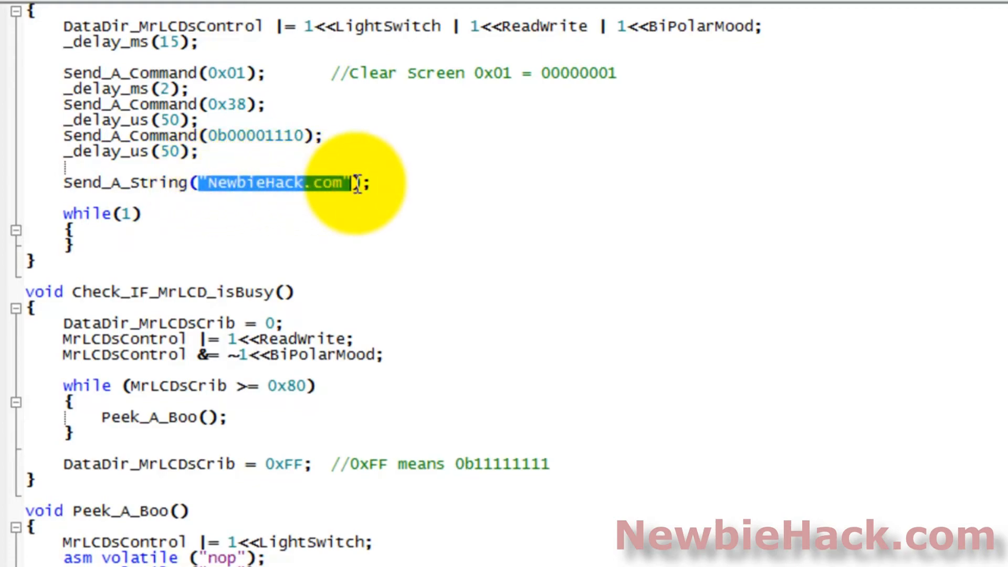
Write *StringOfCharacters++; in Send_A_String's body, after drafting a StringOfCharacters+1 assignment
{"action": "scroll", "scroll_direction": "down", "scroll_amount": 3}
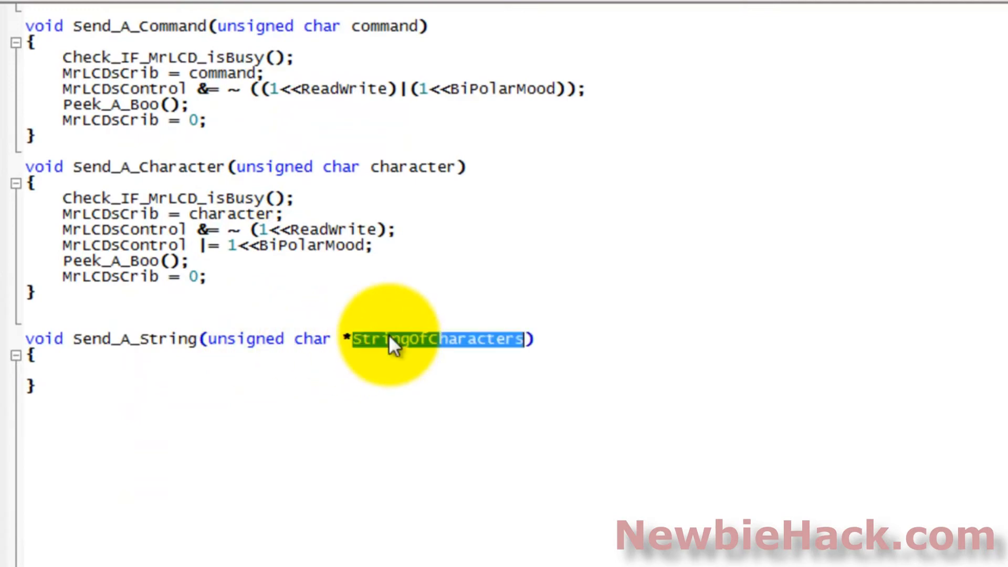
{"action": "left_click", "coordinate": [385, 339]}
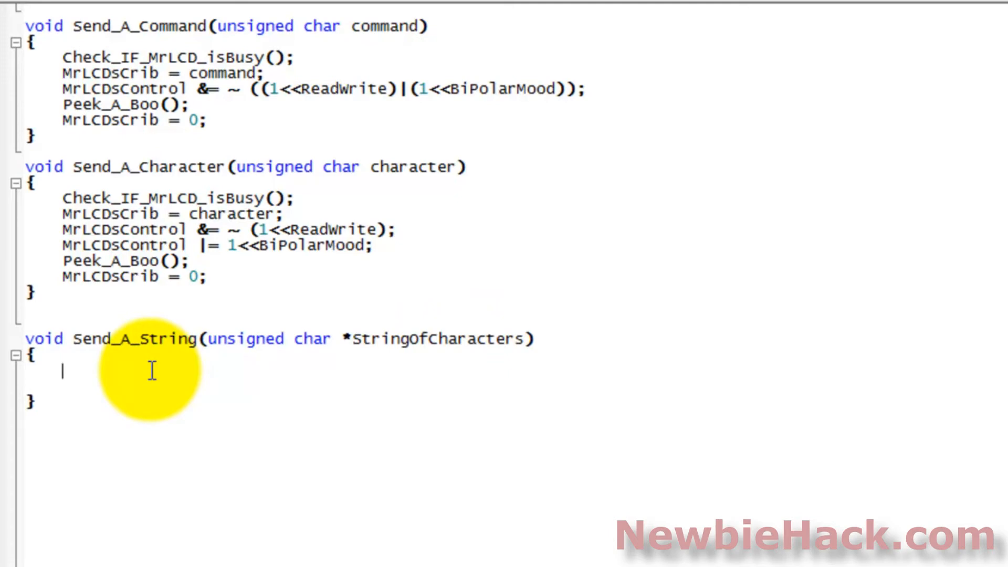
{"action": "mouse_move", "coordinate": [258, 376]}
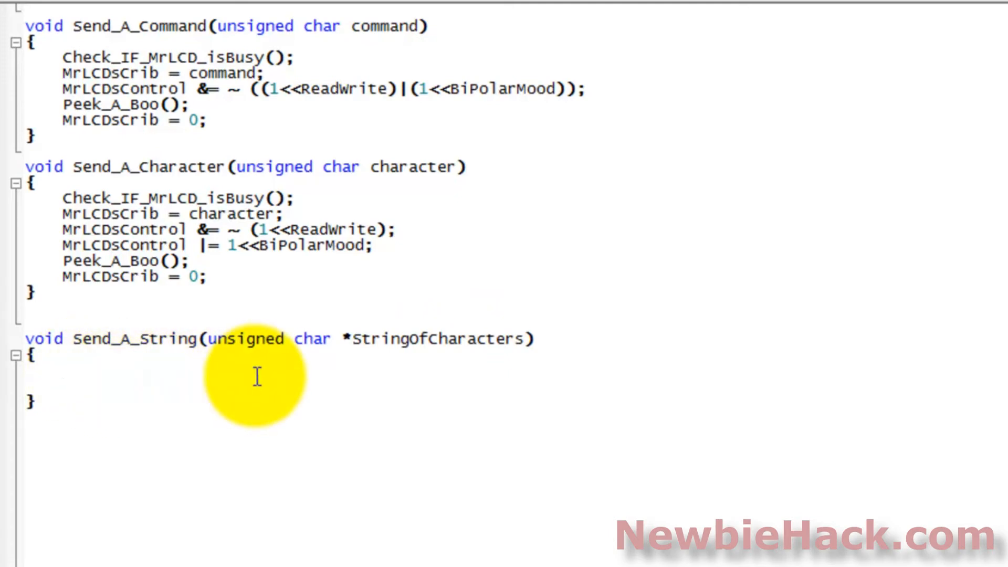
{"action": "type", "text": "*"}
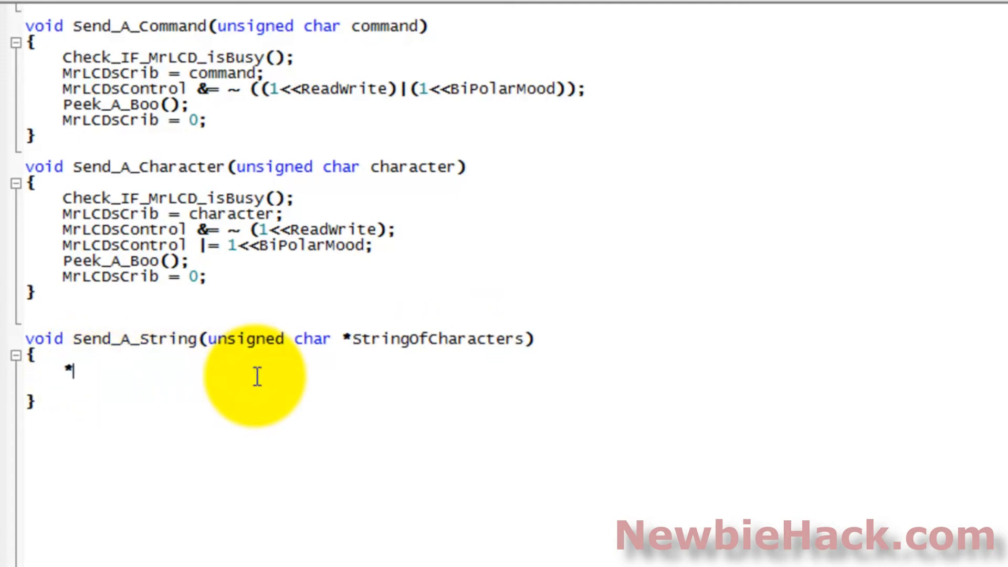
{"action": "type", "text": "Stringo"}
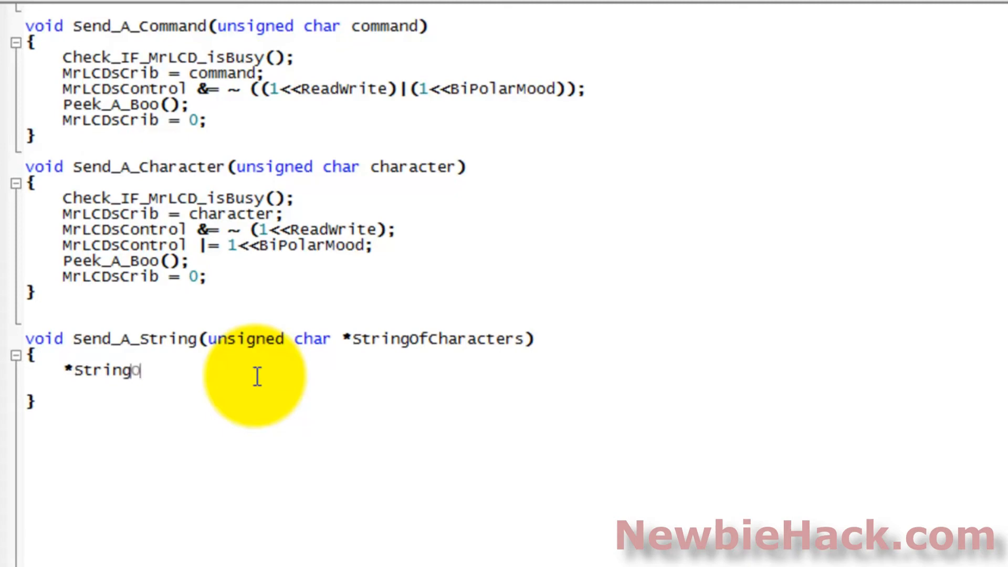
{"action": "type", "text": "OfCharacters++"}
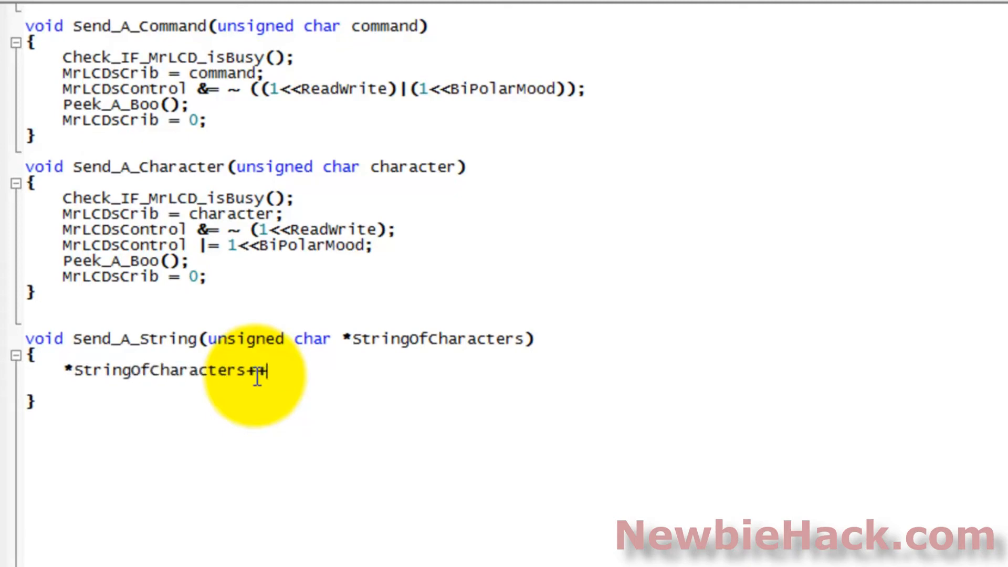
{"action": "type", "text": ";"}
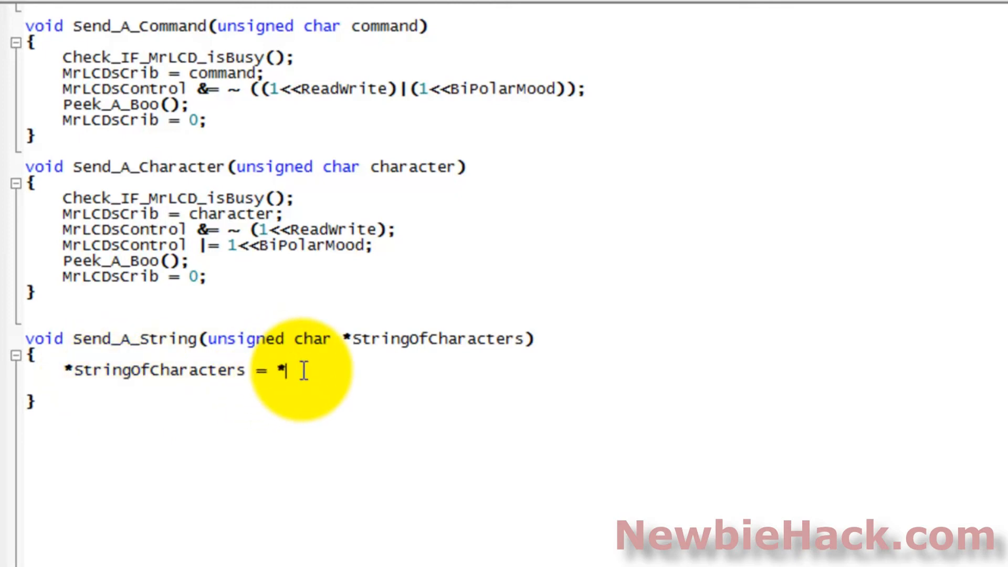
{"action": "type", "text": "StringOfCharacters"}
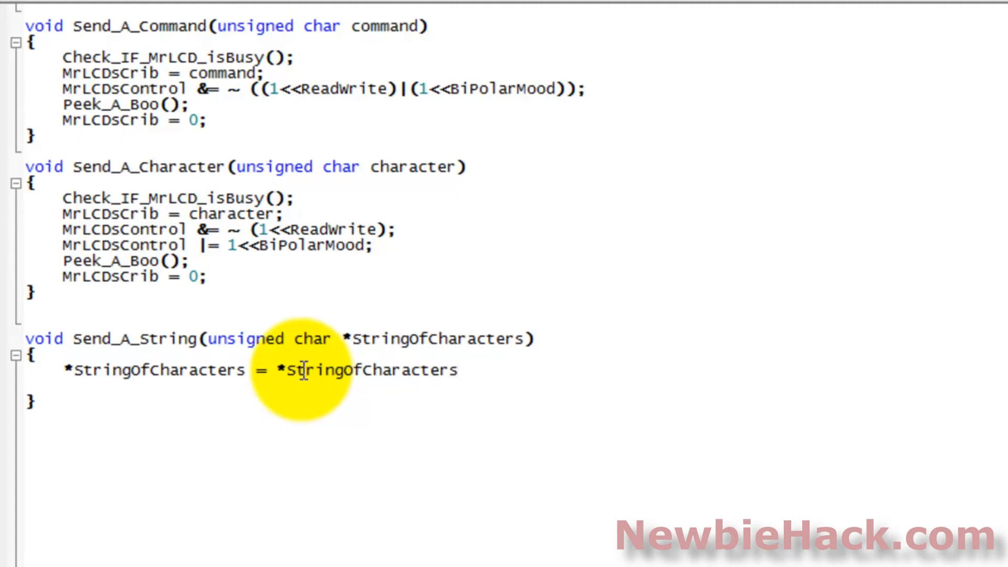
{"action": "type", "text": "+1"}
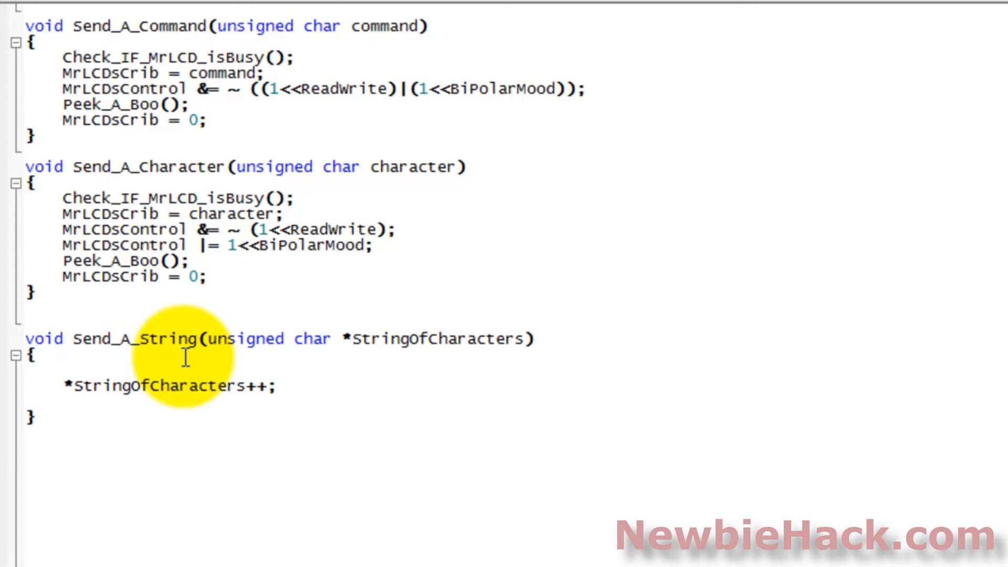
Wrap the pointer increment in while(*StringOfCharacter > 0) with braces around the loop body
{"action": "type", "text": "while("}
{"action": "type", "text": "}"}
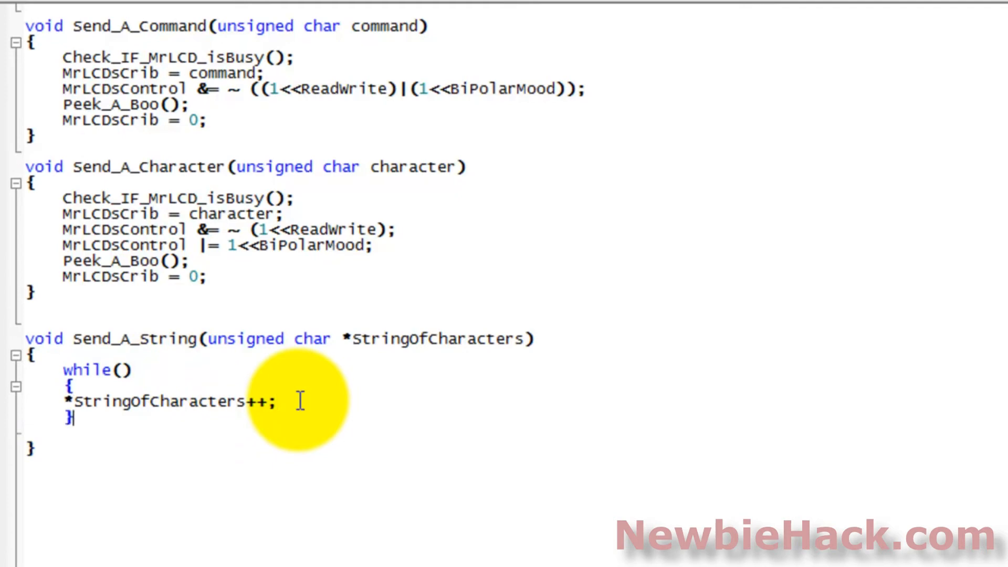
{"action": "mouse_move", "coordinate": [196, 402]}
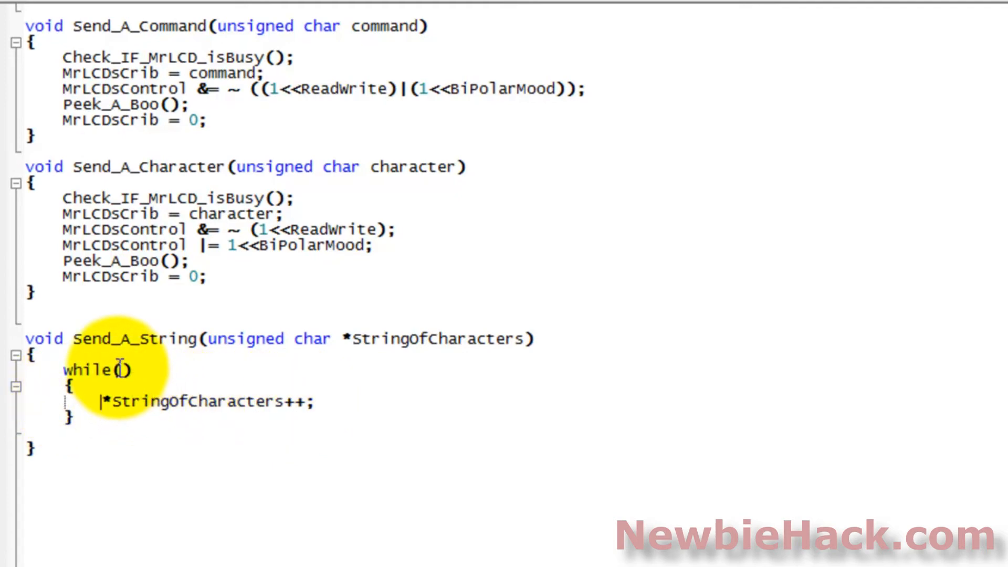
{"action": "type", "text": "0"}
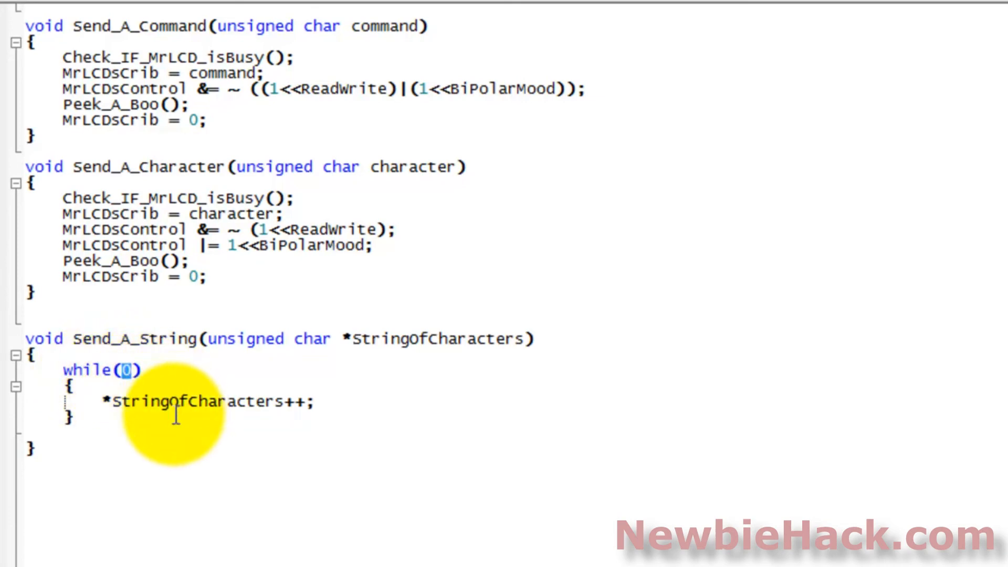
{"action": "triple_click", "coordinate": [193, 402]}
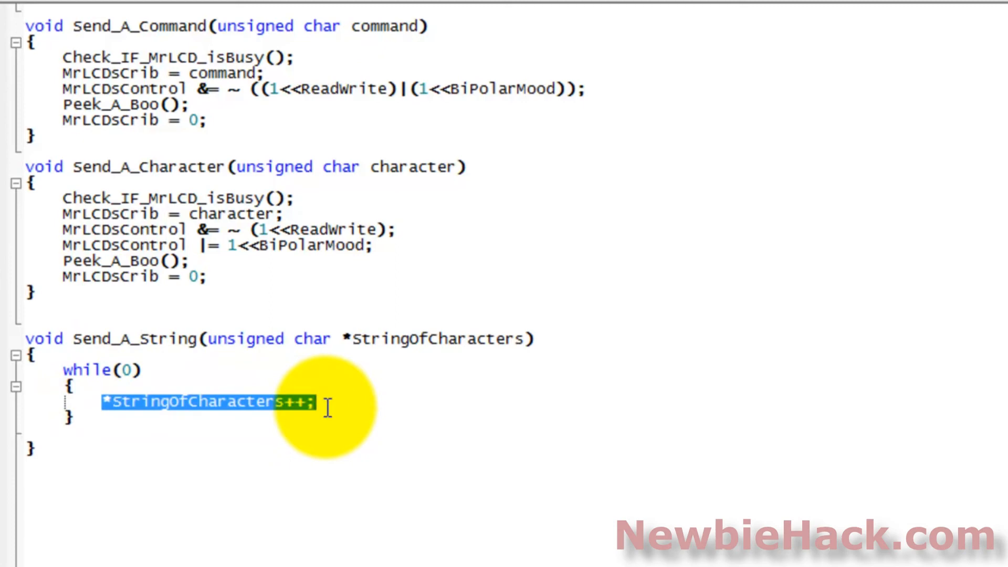
{"action": "type", "text": "1"}
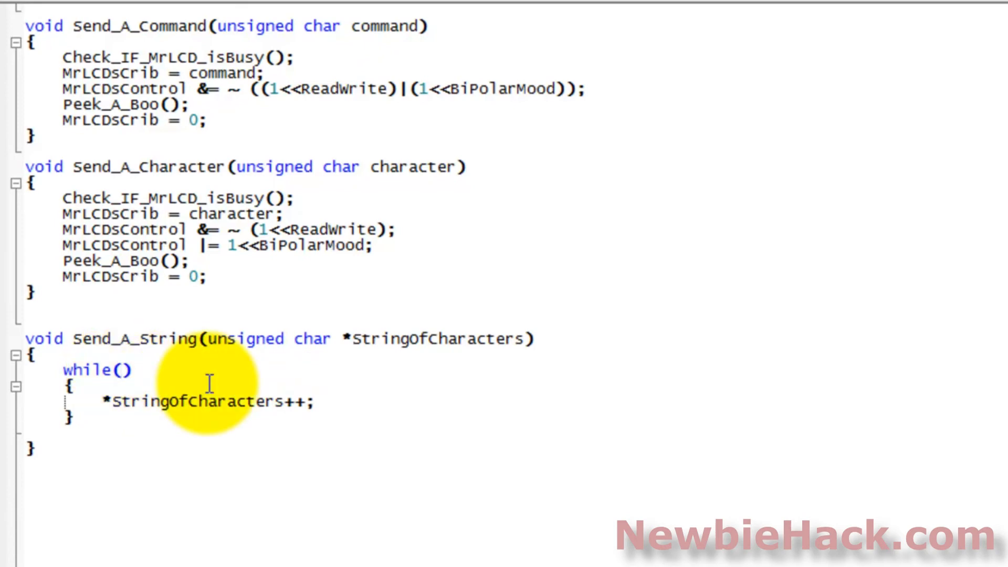
{"action": "type", "text": "*St"}
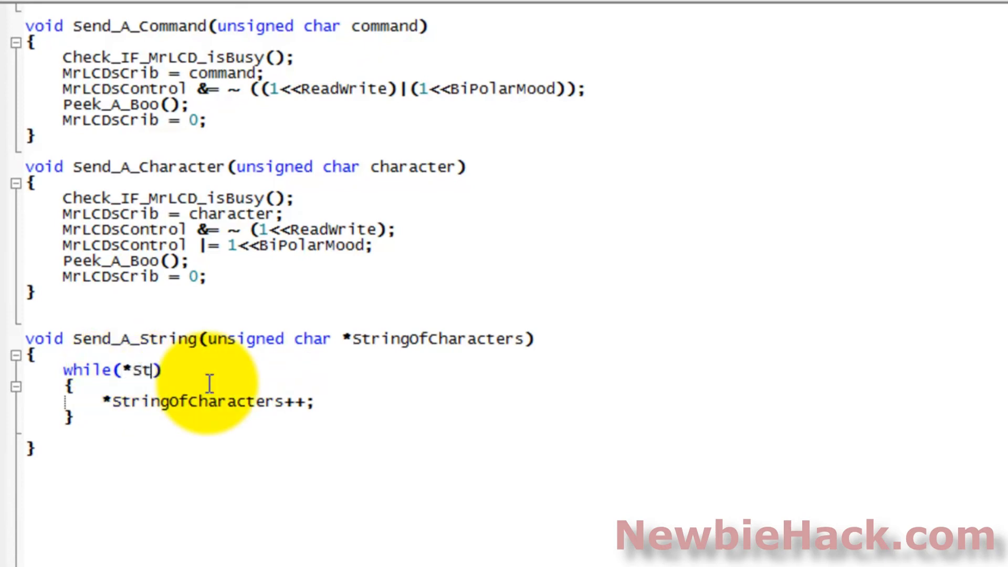
{"action": "type", "text": "ringOfCharacter"}
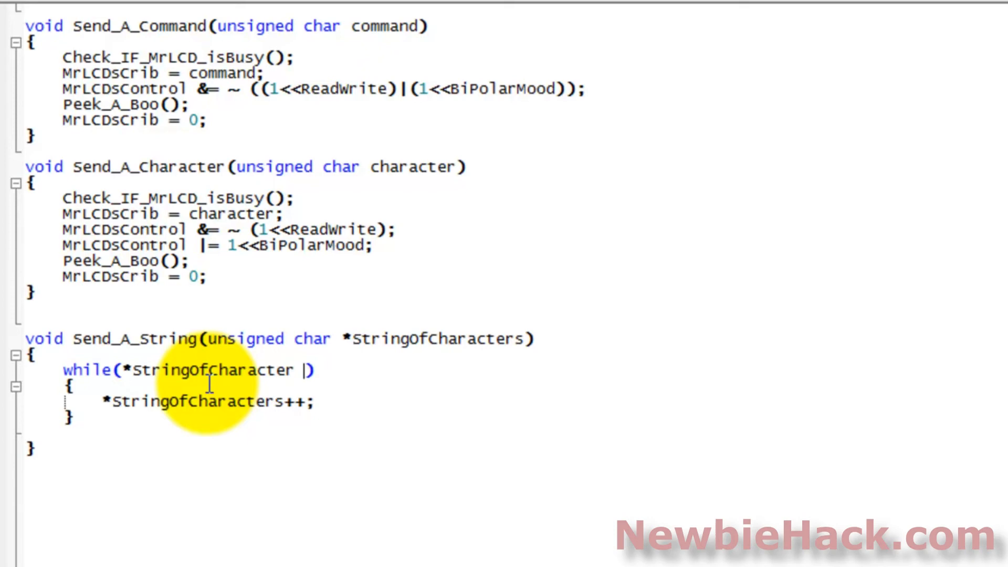
{"action": "type", "text": "> 0"}
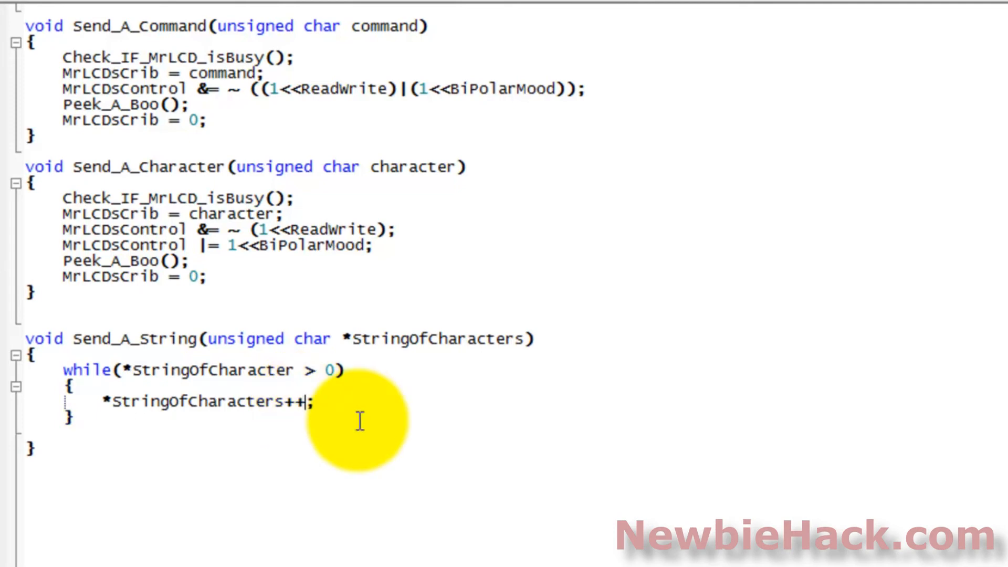
{"action": "mouse_move", "coordinate": [142, 409]}
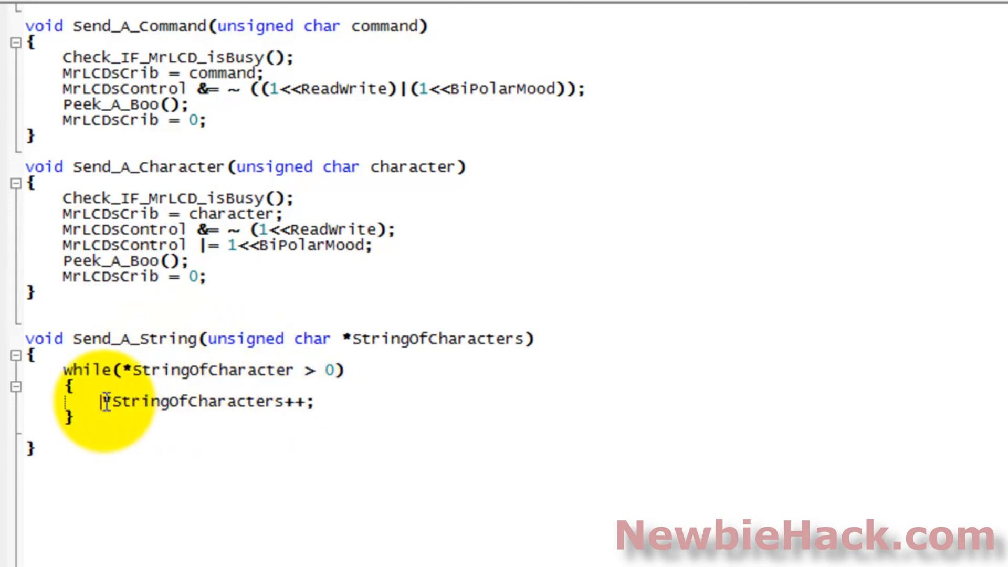
{"action": "type", "text": "++"}
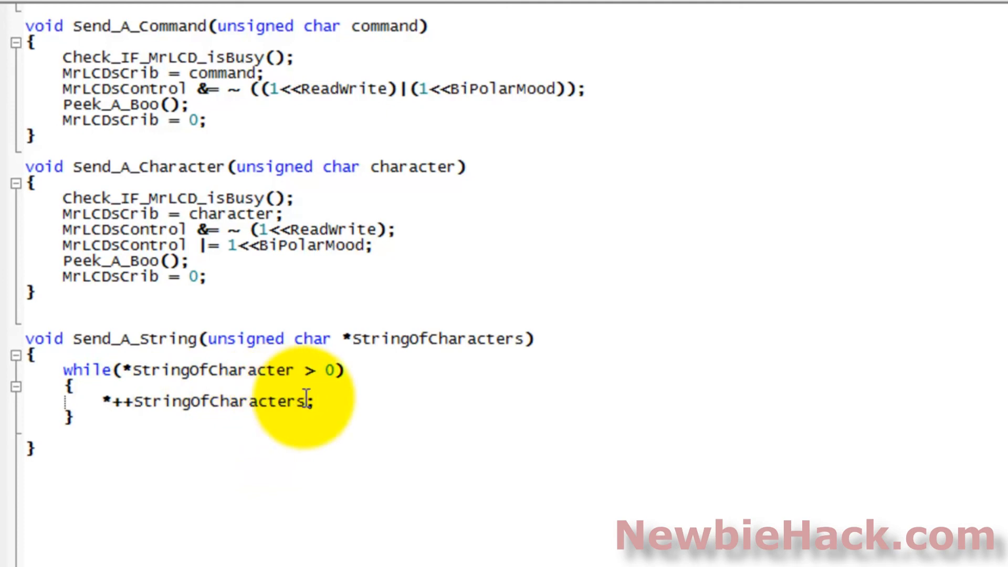
{"action": "mouse_move", "coordinate": [132, 408]}
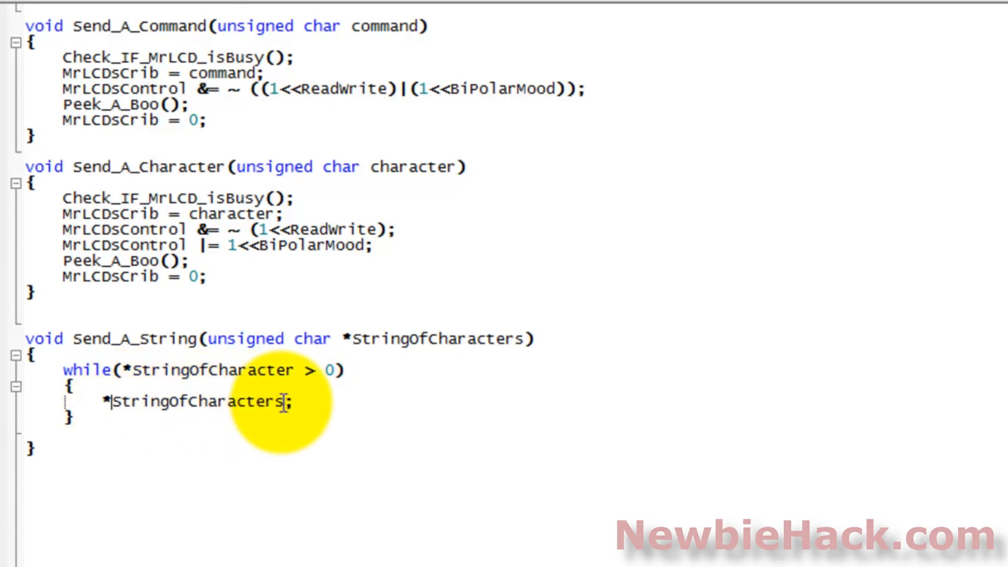
{"action": "type", "text": "++"}
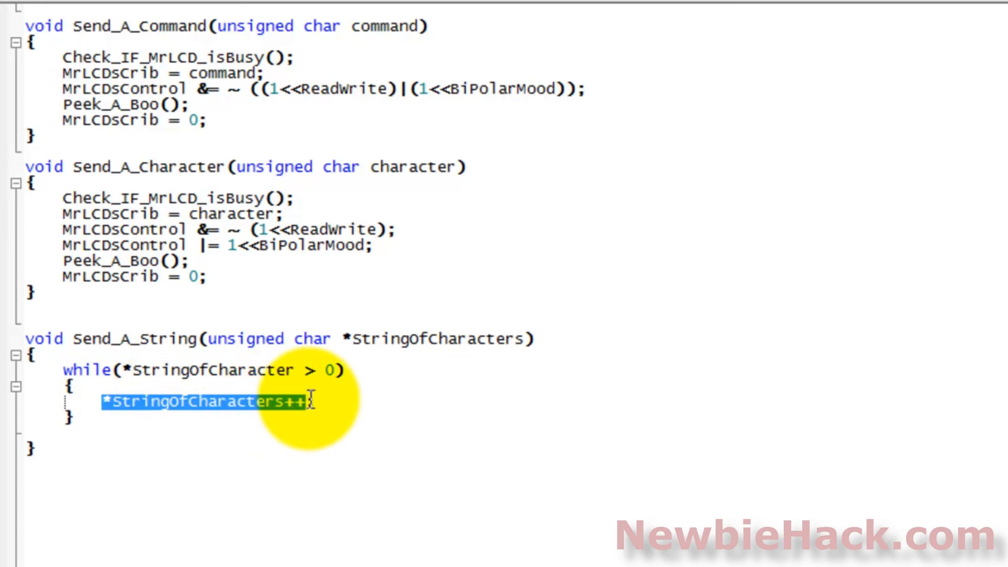
{"action": "type", "text": ";"}
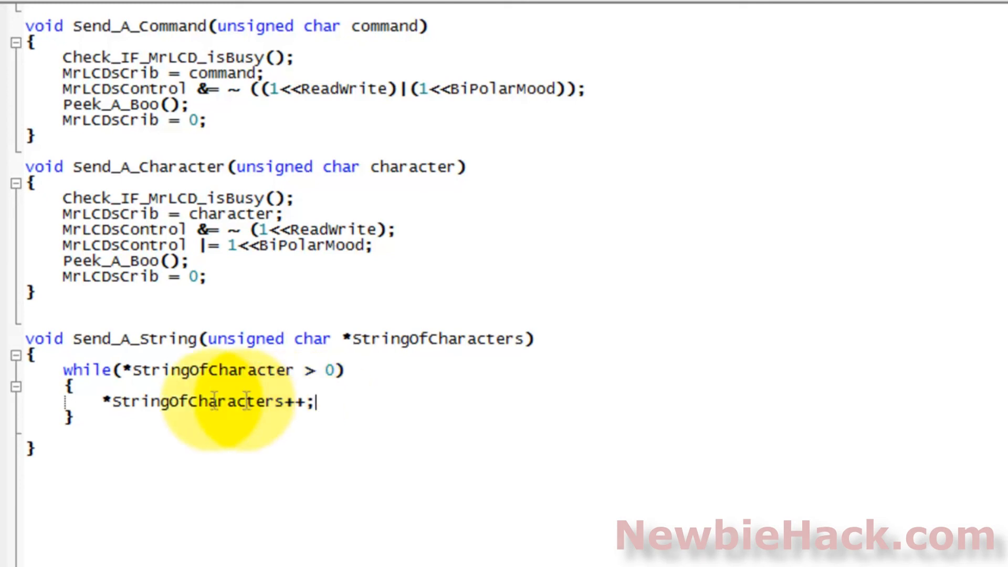
Wrap the increment in Send_A_Character( ) and remove unsigned so Send_A_String takes a char pointer
{"action": "type", "text": "Send_A_Characte"}
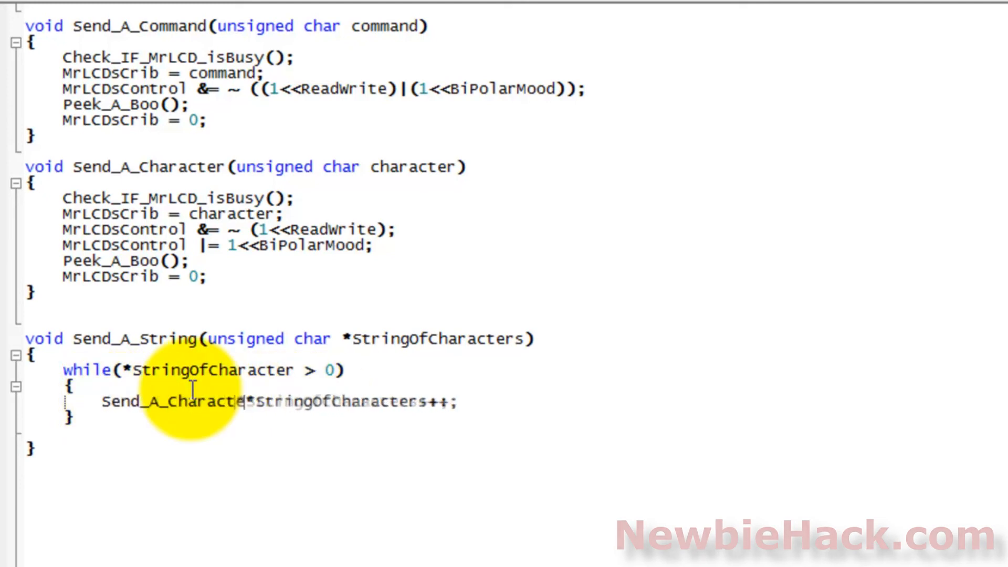
{"action": "type", "text": "("}
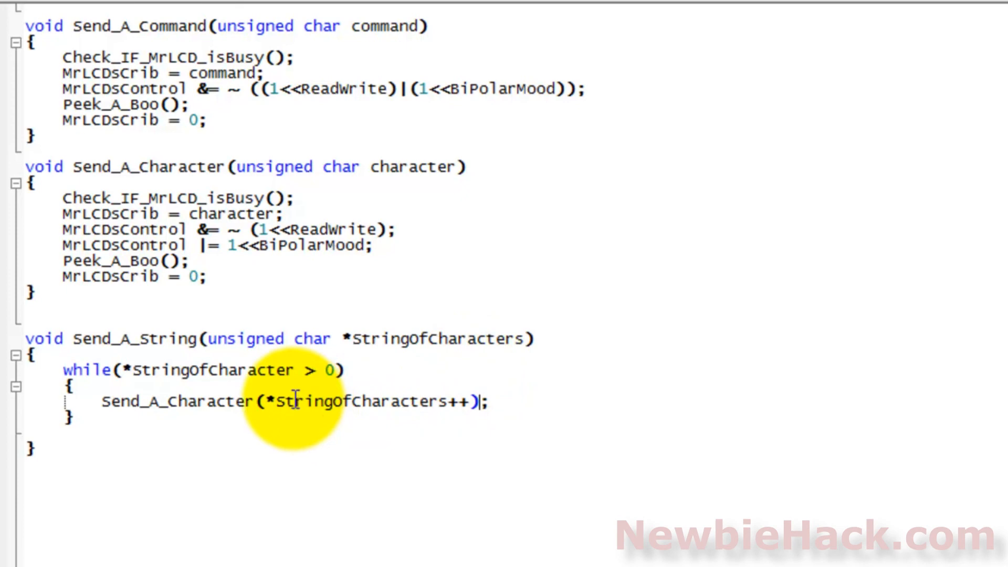
{"action": "mouse_move", "coordinate": [392, 397]}
{"action": "type", "text": "s"}
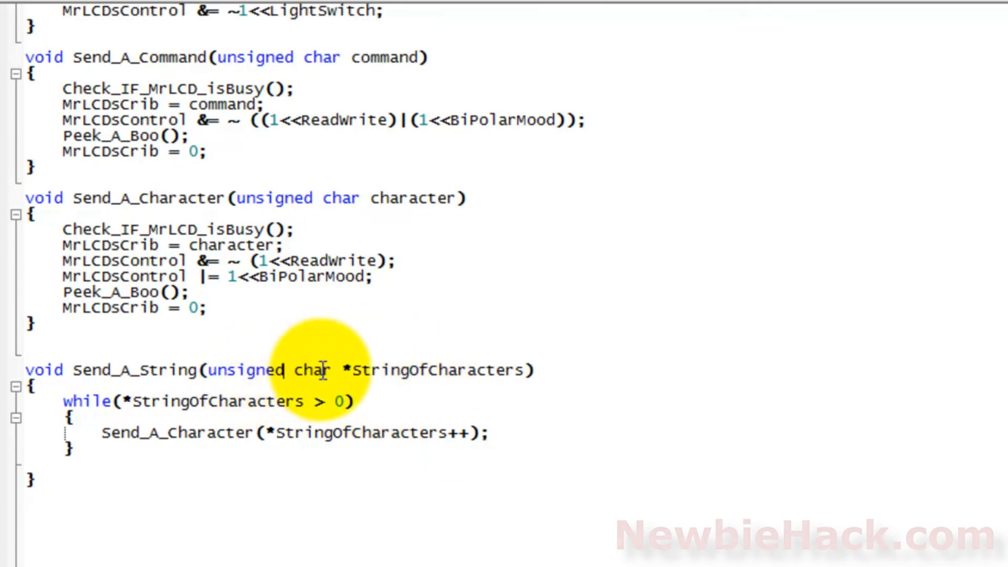
{"action": "double_click", "coordinate": [253, 370]}
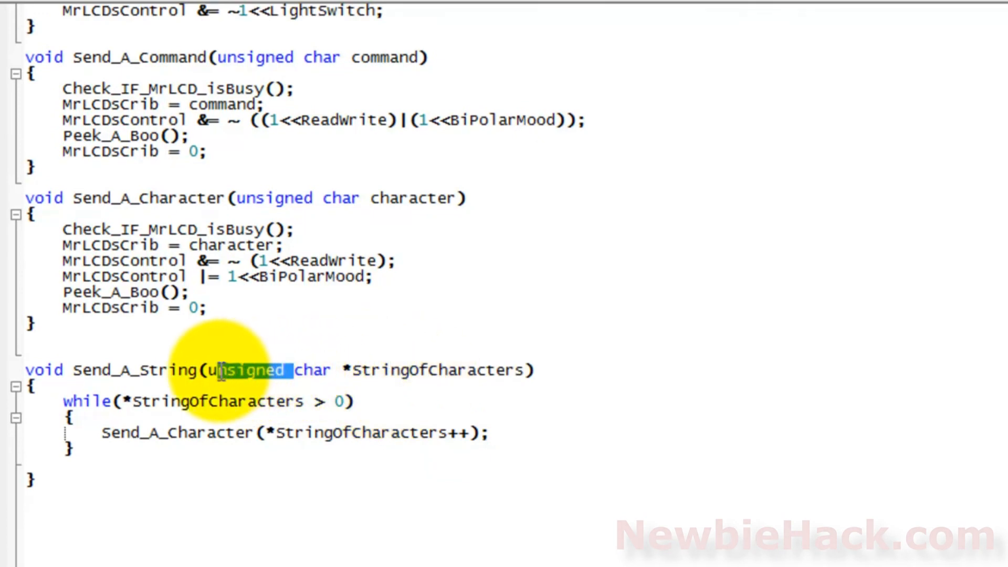
{"action": "key", "text": "Delete"}
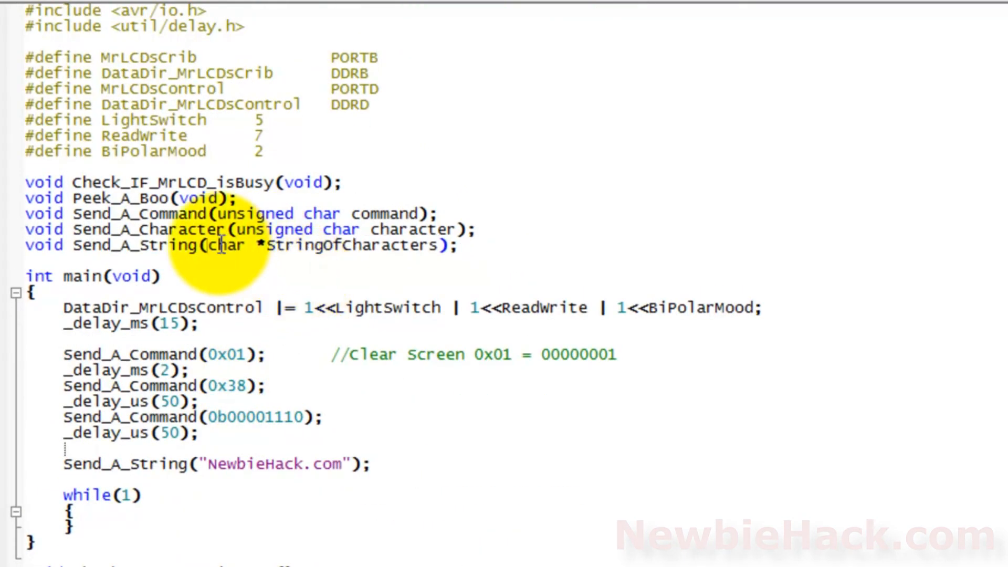
{"action": "double_click", "coordinate": [227, 245]}
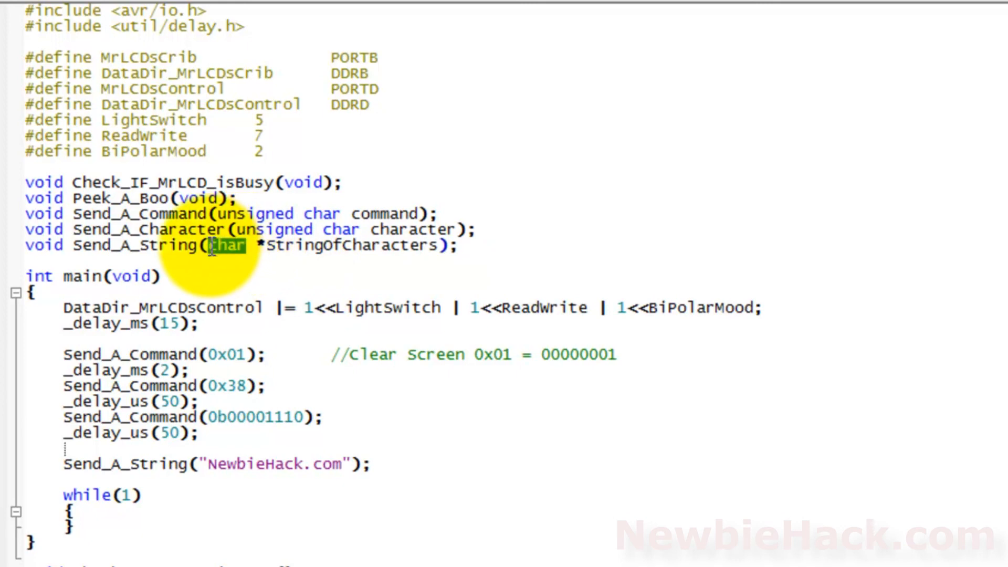